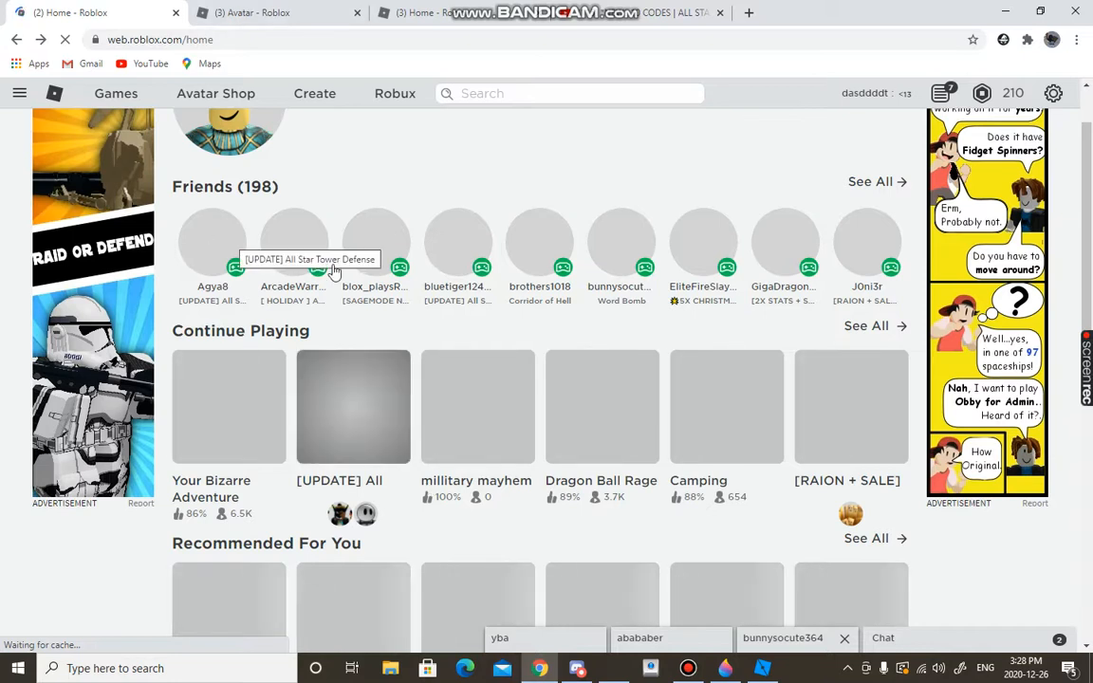
mouse_move(251, 293)
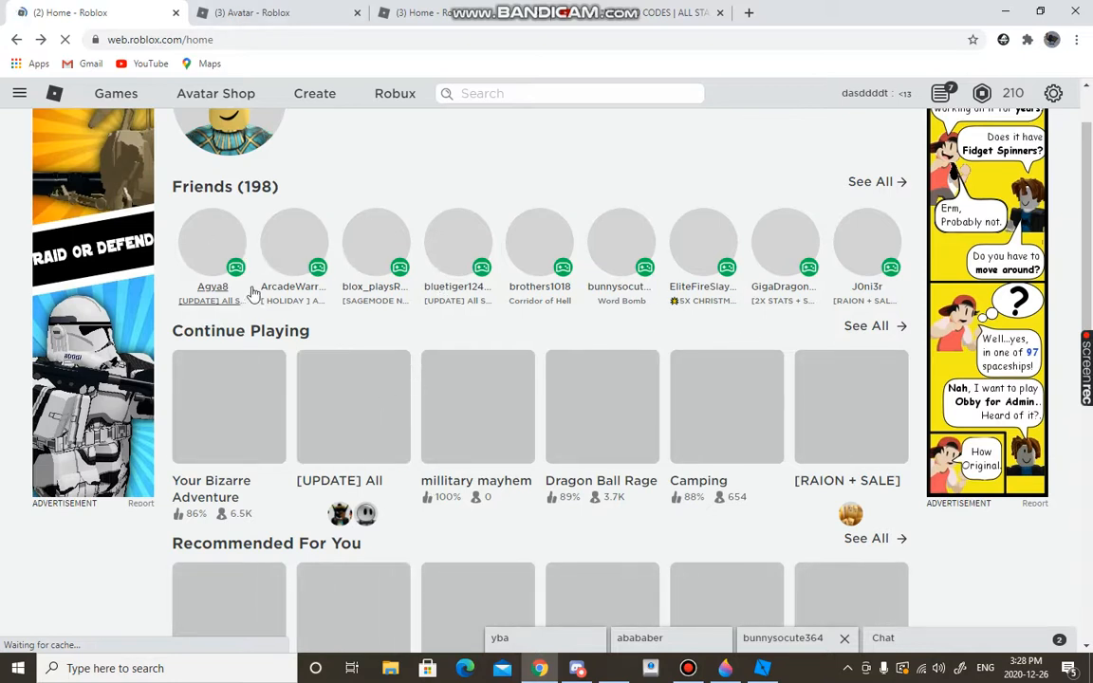
Step: Scroll the home page down past Continue Playing and Recommended to the Friends Playing row
scroll("down", 3)
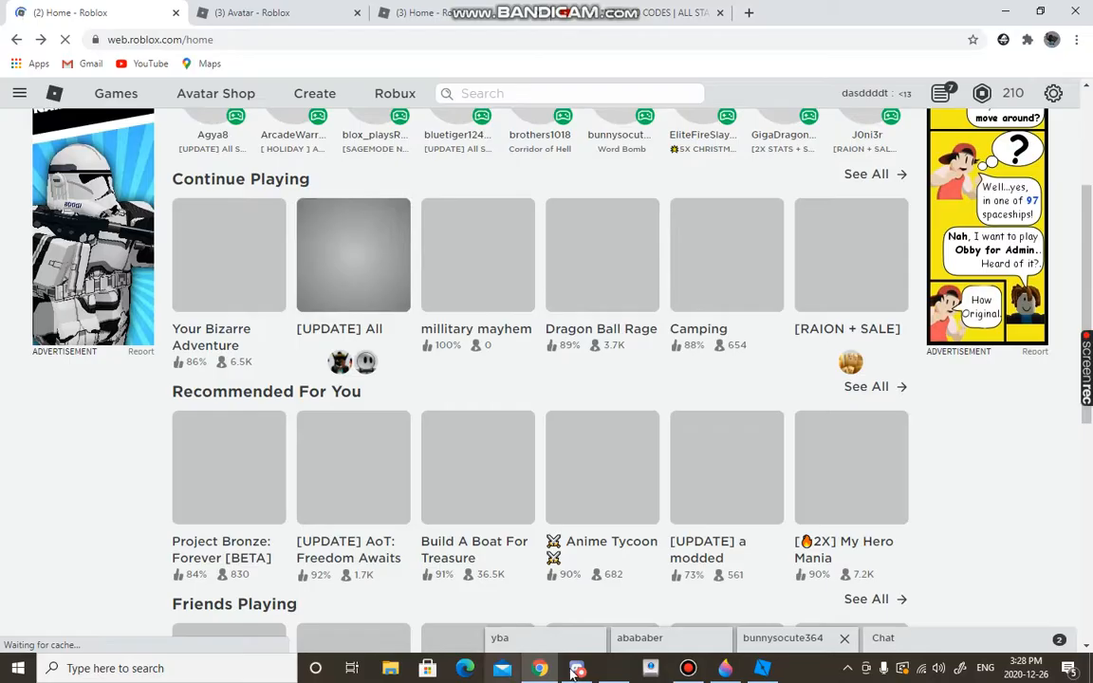
left_click(573, 669)
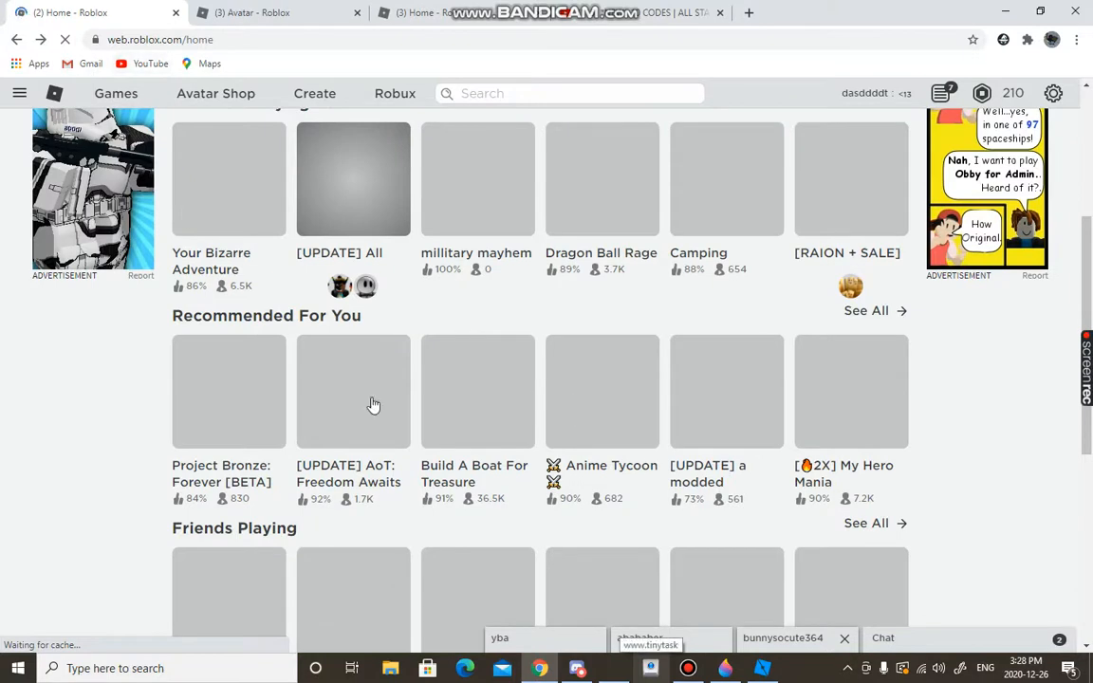
scroll("down", 3)
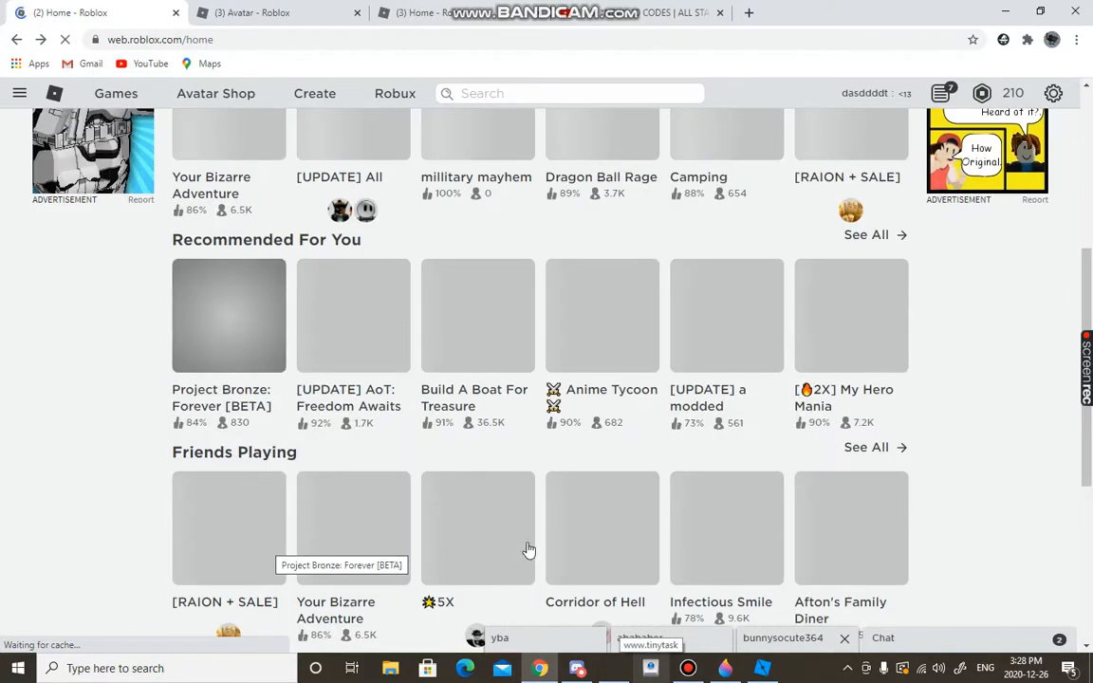
scroll("down", 3)
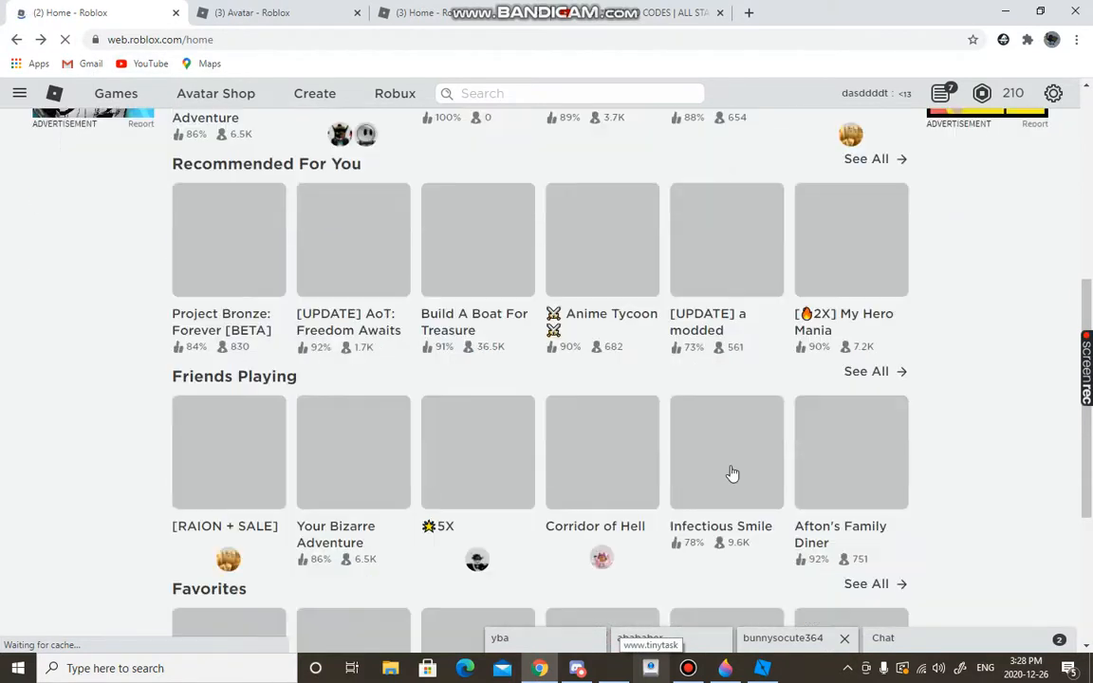
scroll("down", 3)
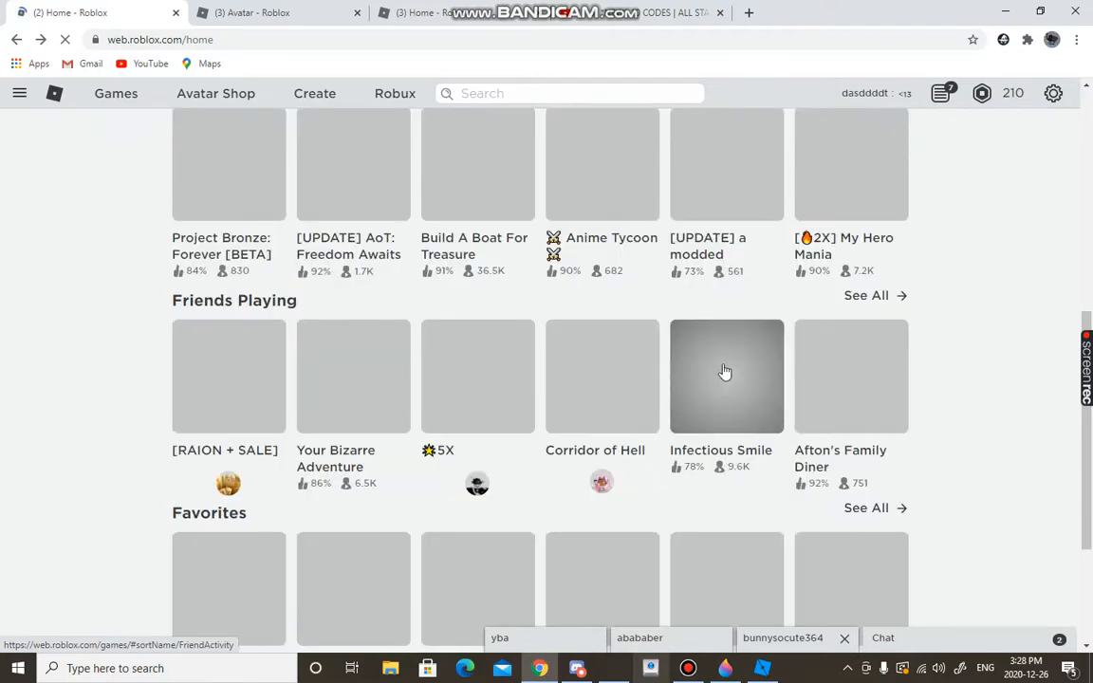
mouse_move(721, 364)
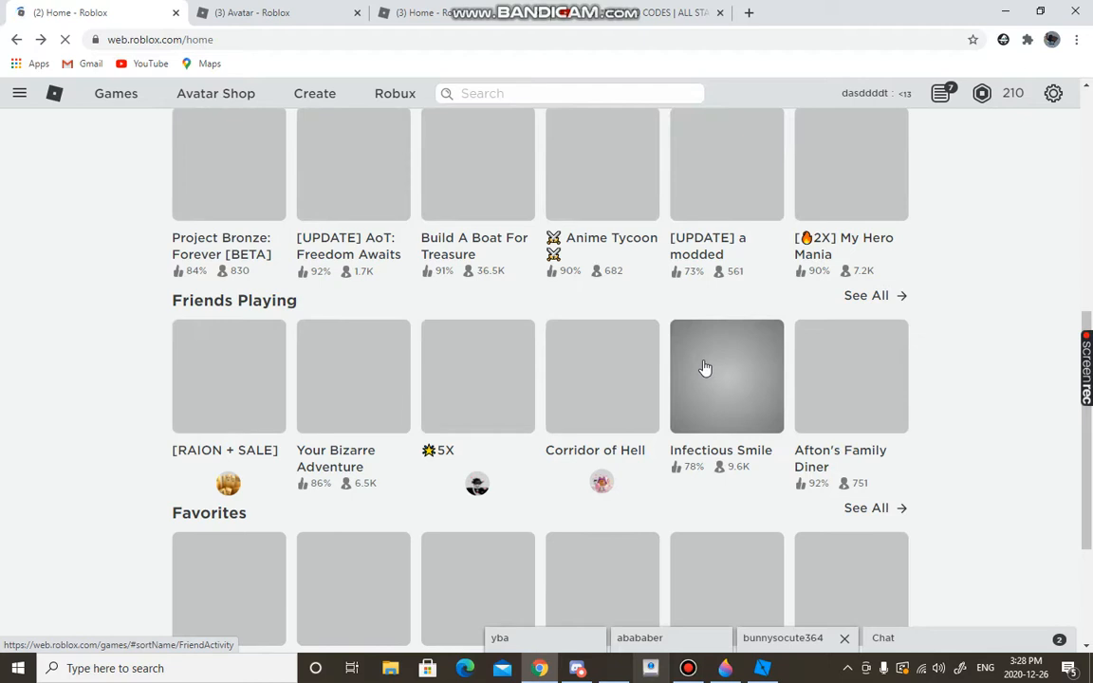
mouse_move(703, 638)
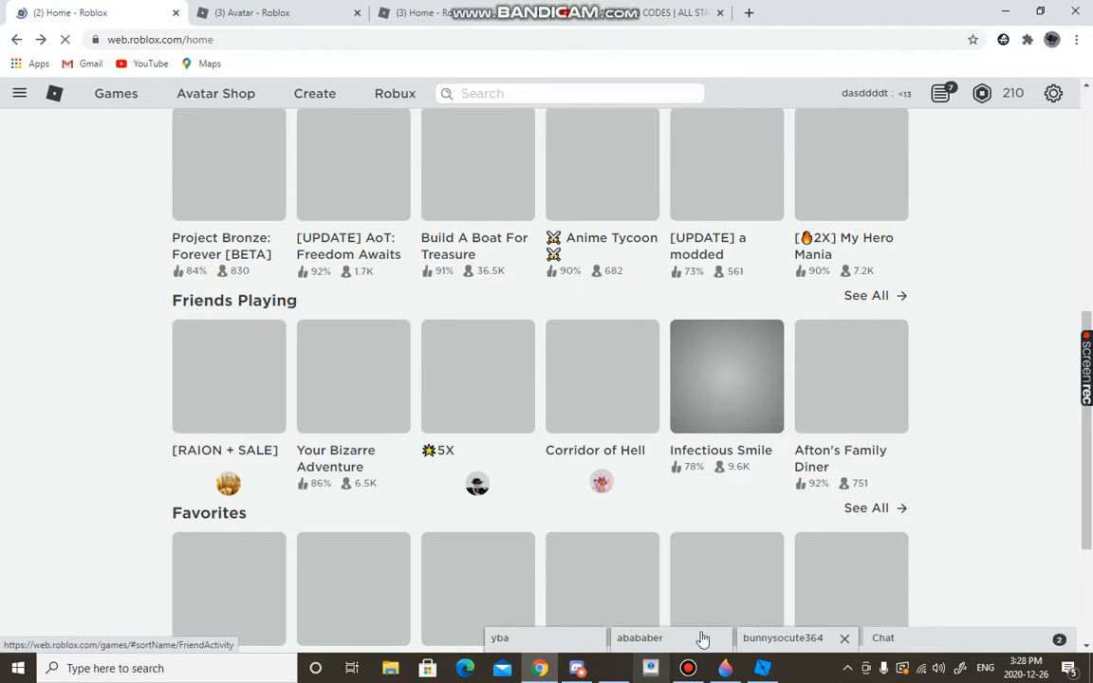
left_click(577, 668)
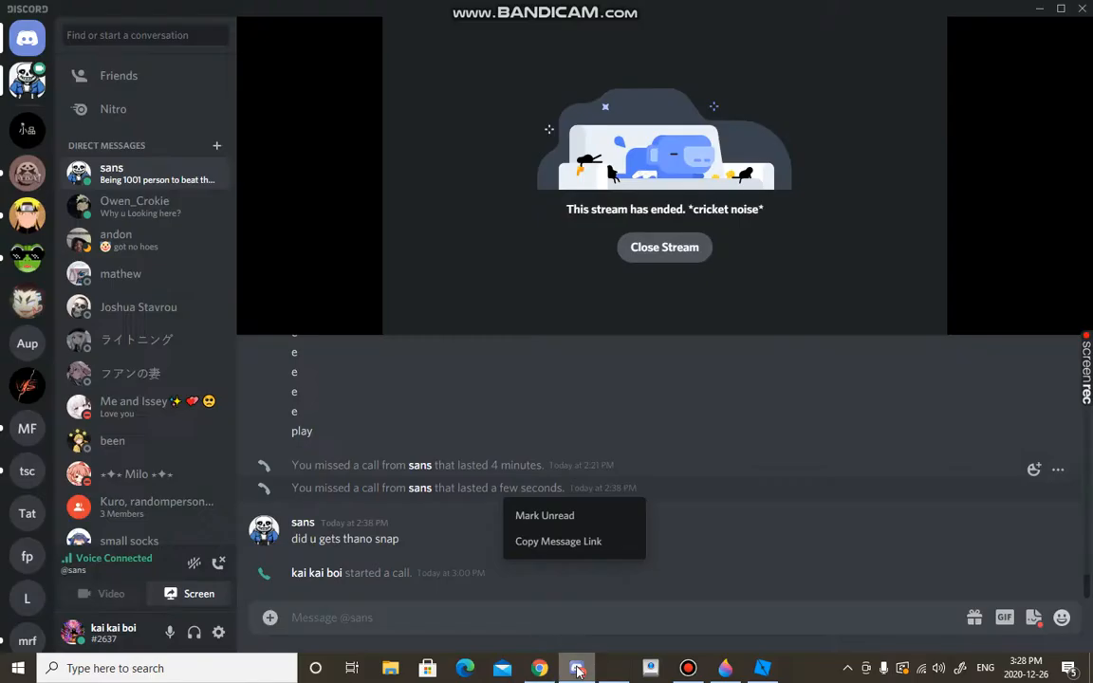
left_click(577, 668)
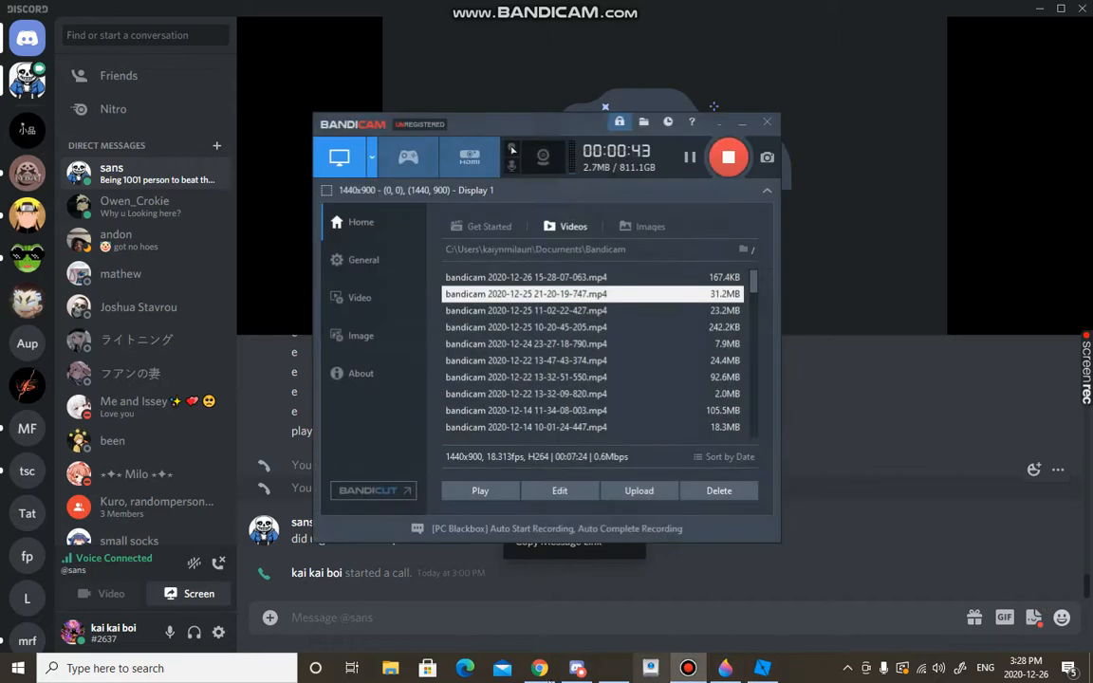
left_click(541, 668)
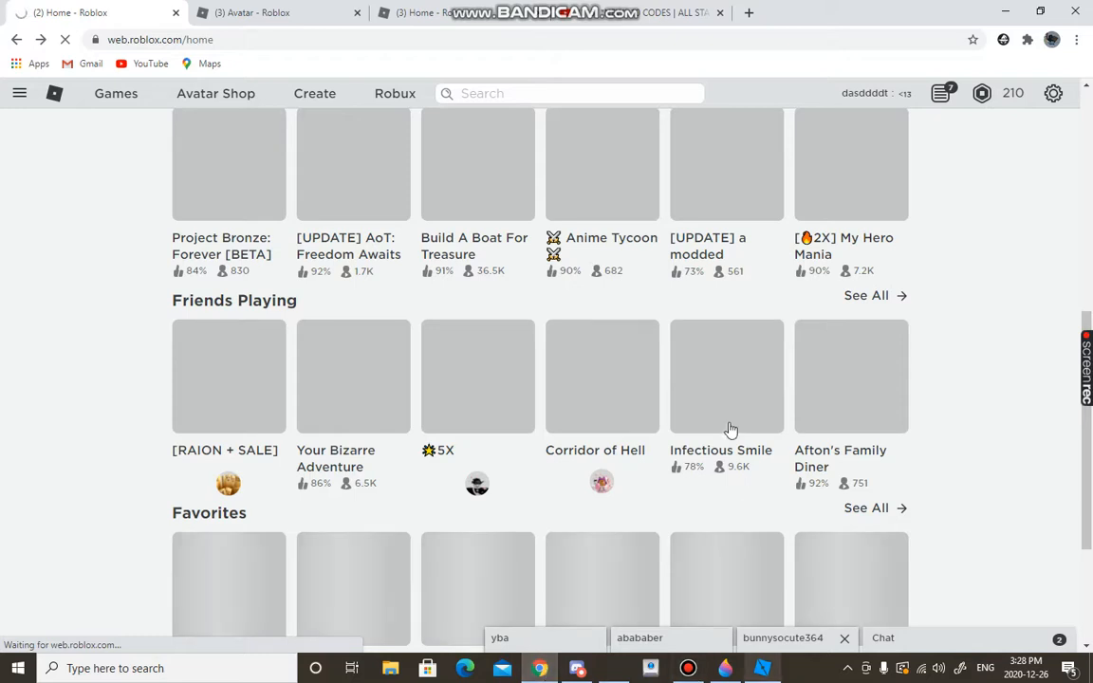
mouse_move(727, 414)
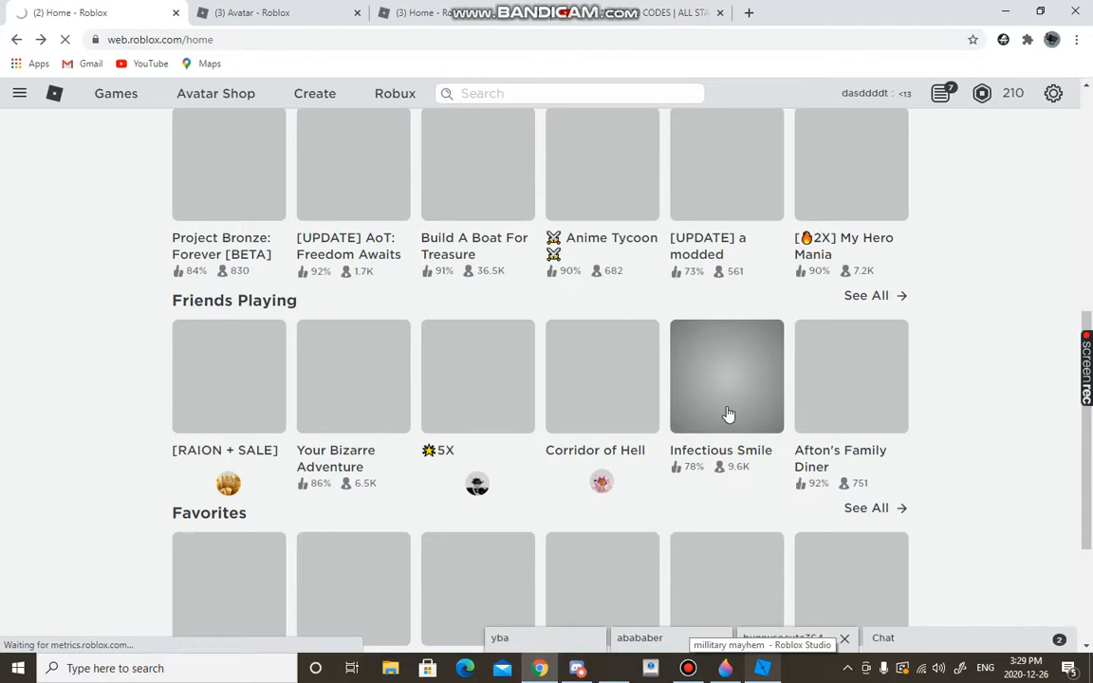
mouse_move(865, 508)
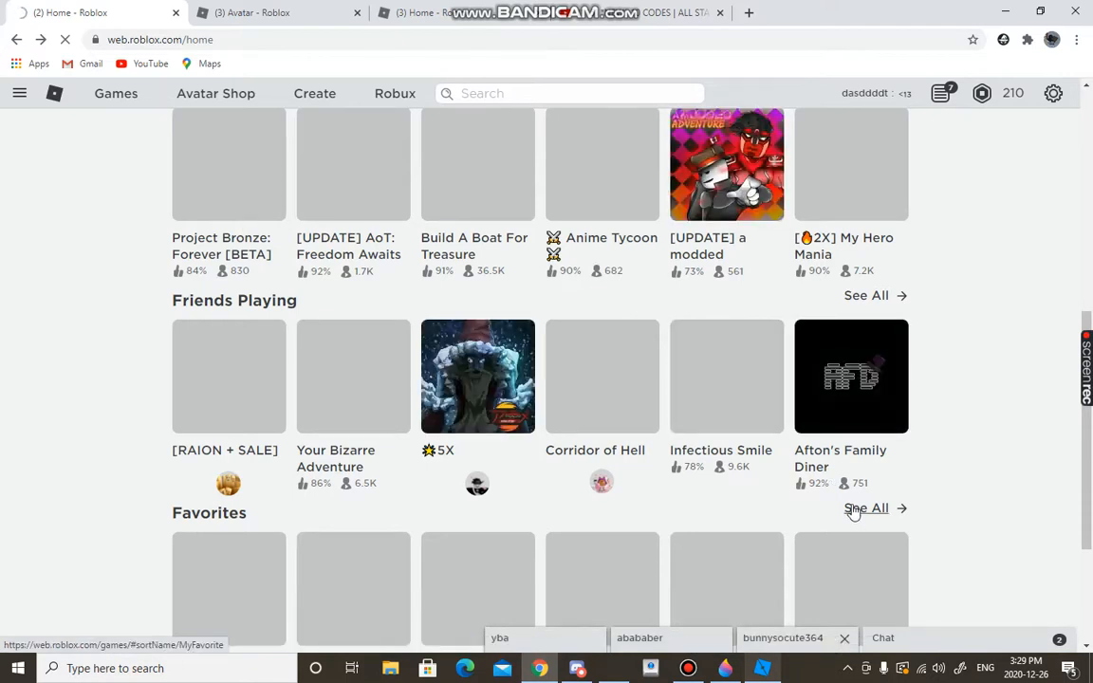
Step: Go to the Infectious Smile game page from the Friends Playing row
left_click(727, 376)
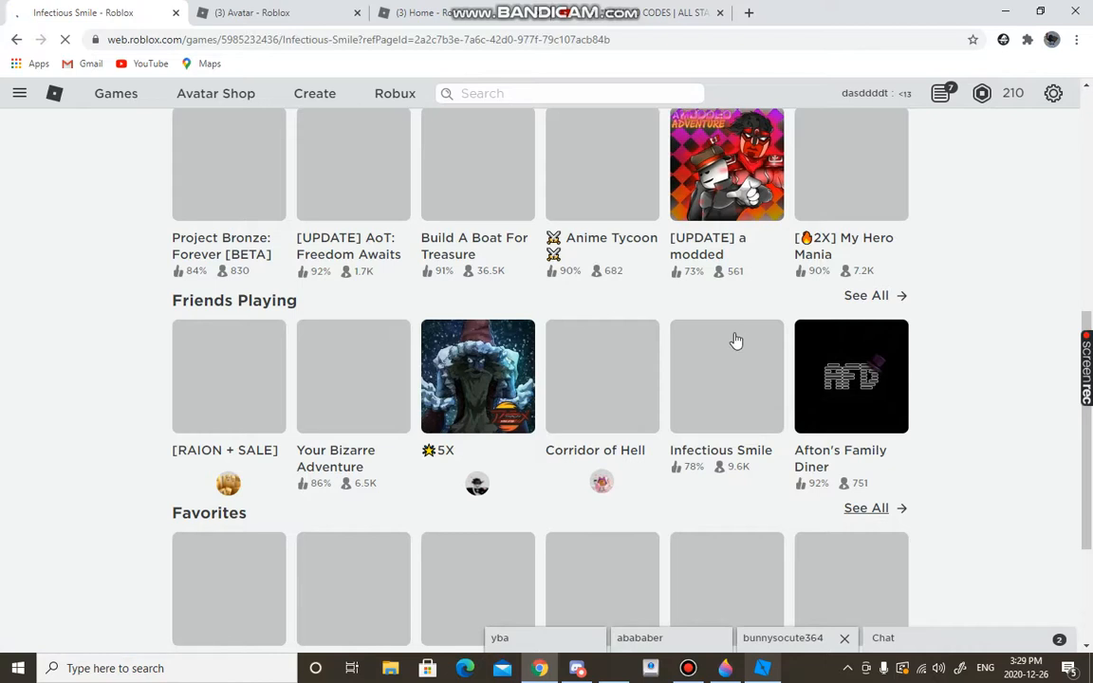
left_click(725, 375)
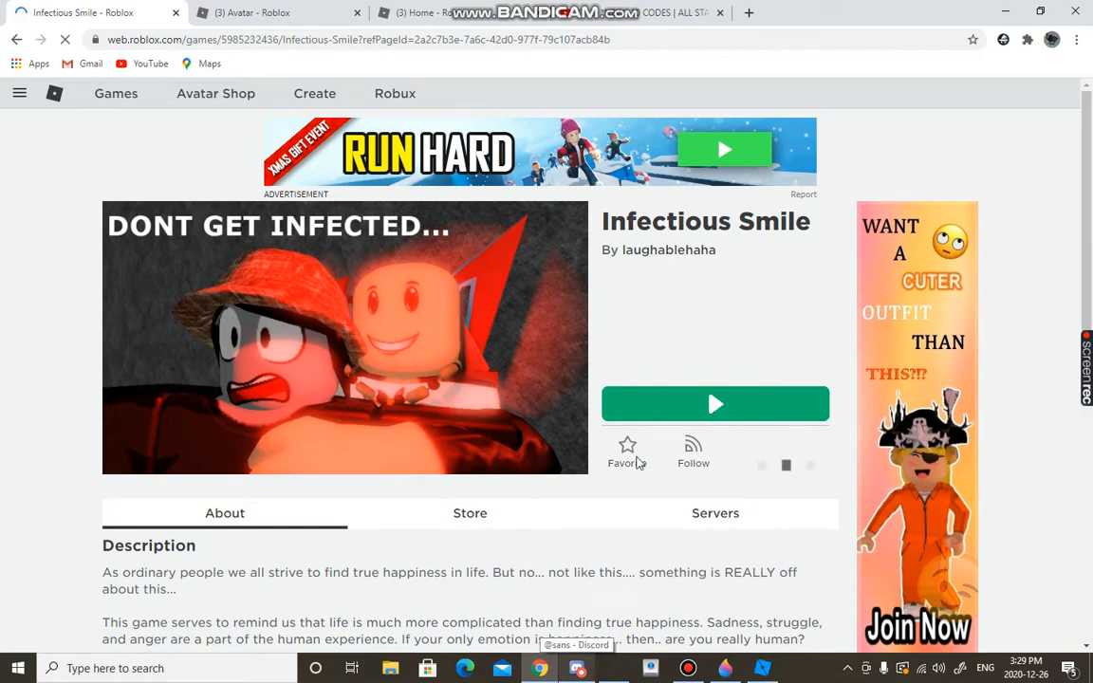
left_click(574, 668)
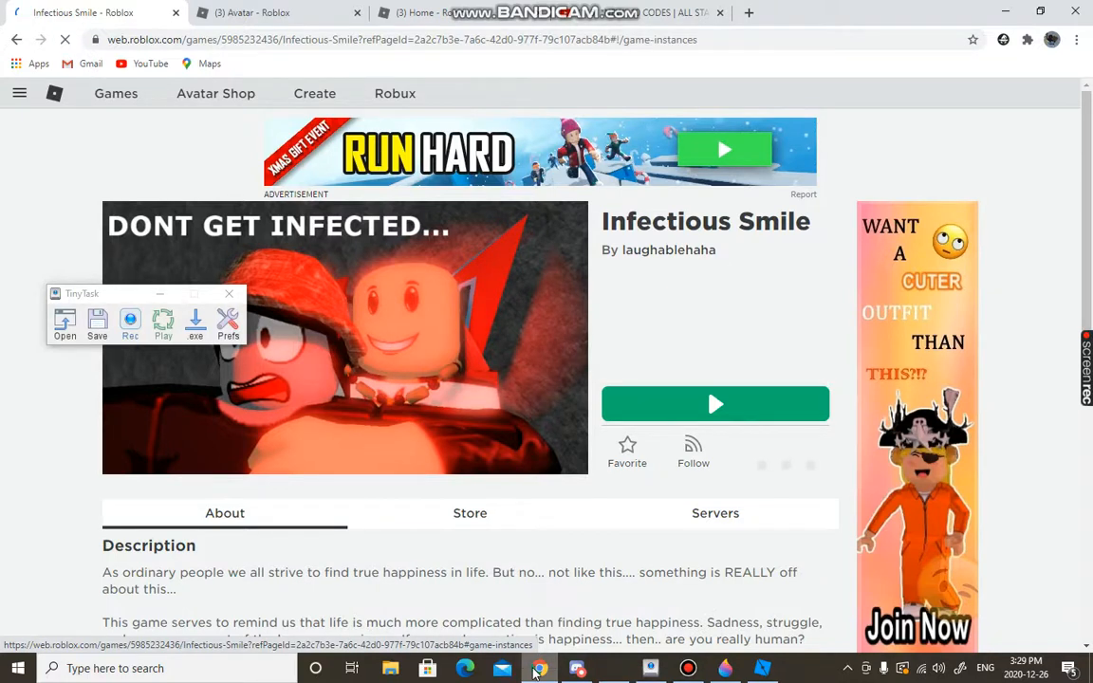
left_click(713, 404)
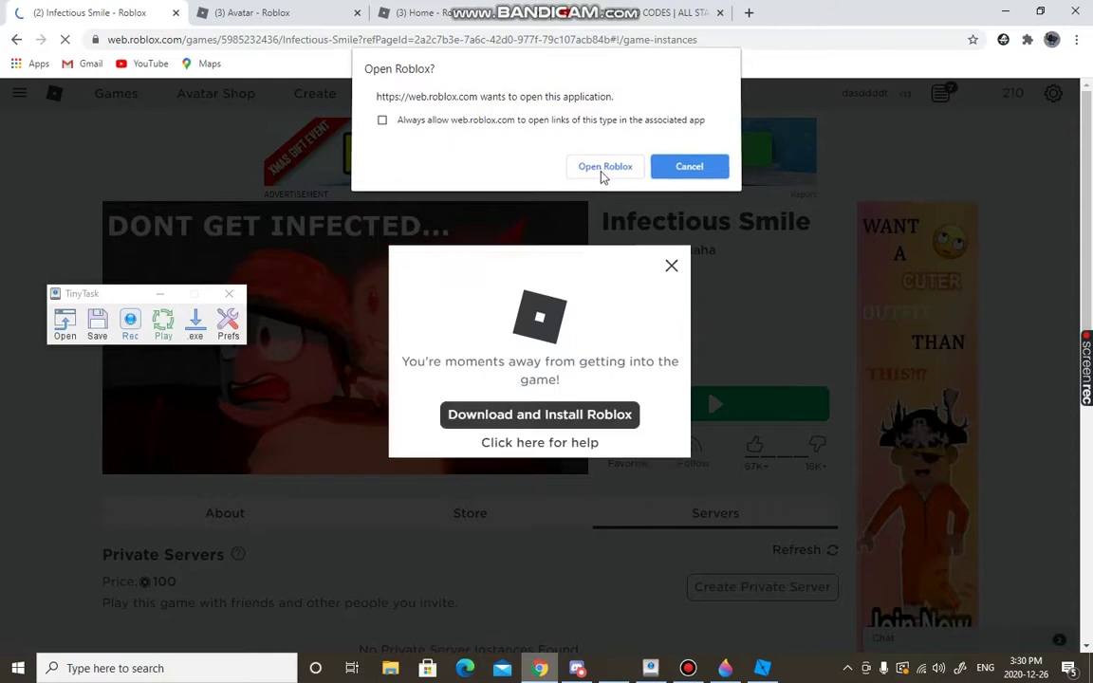
left_click(689, 167)
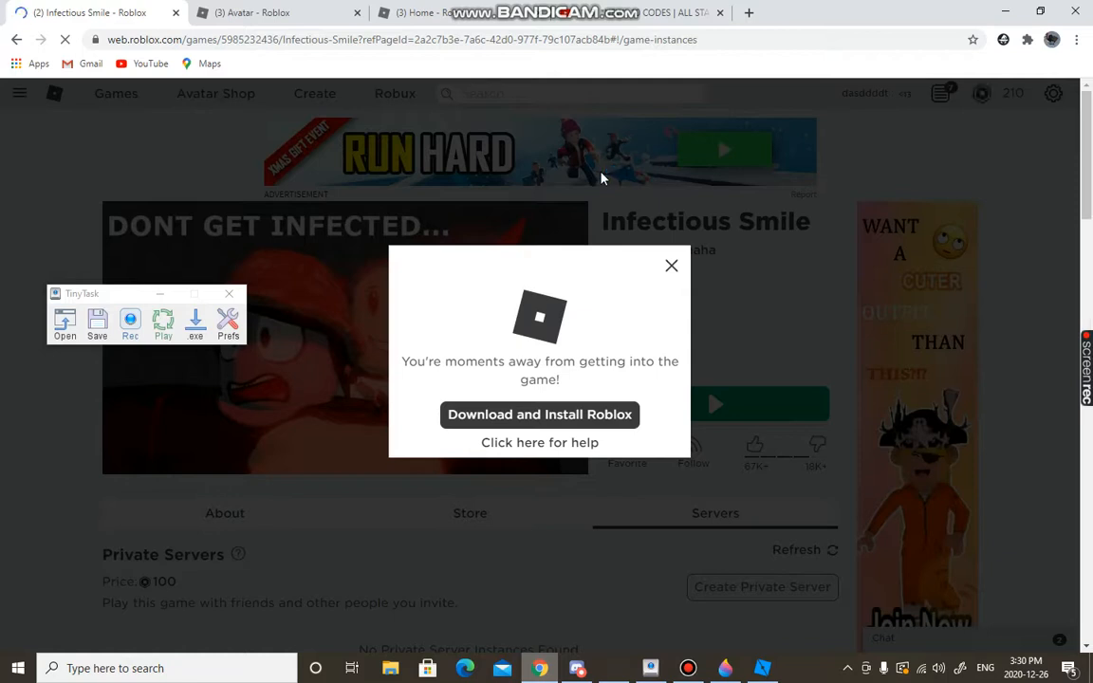
left_click(539, 414)
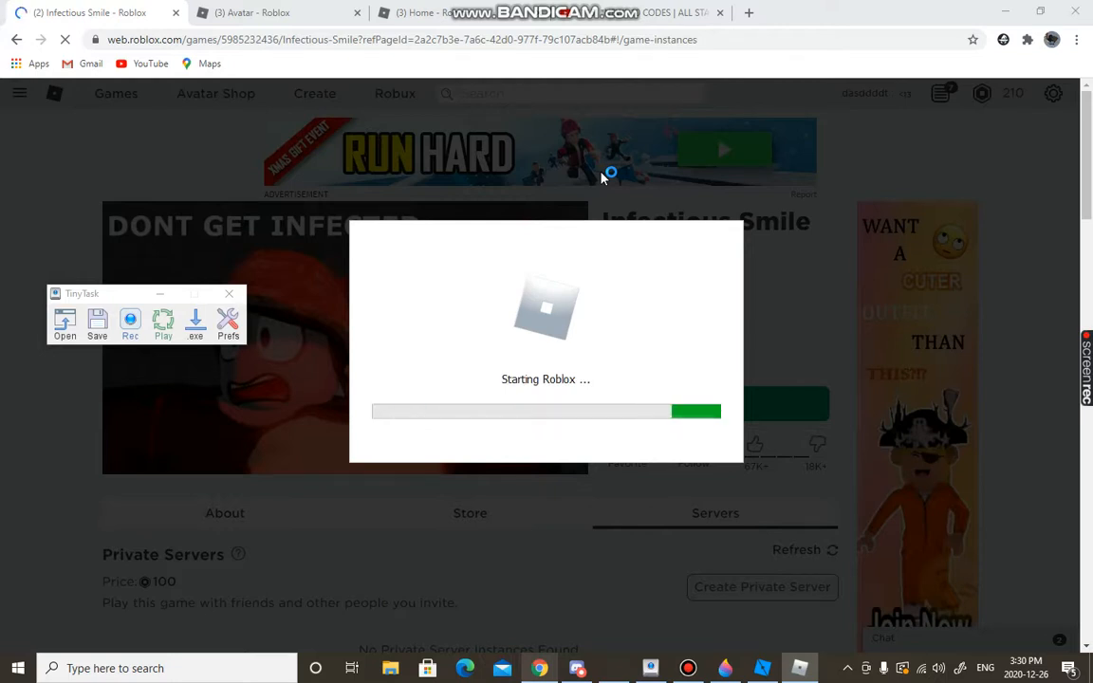
mouse_move(729, 218)
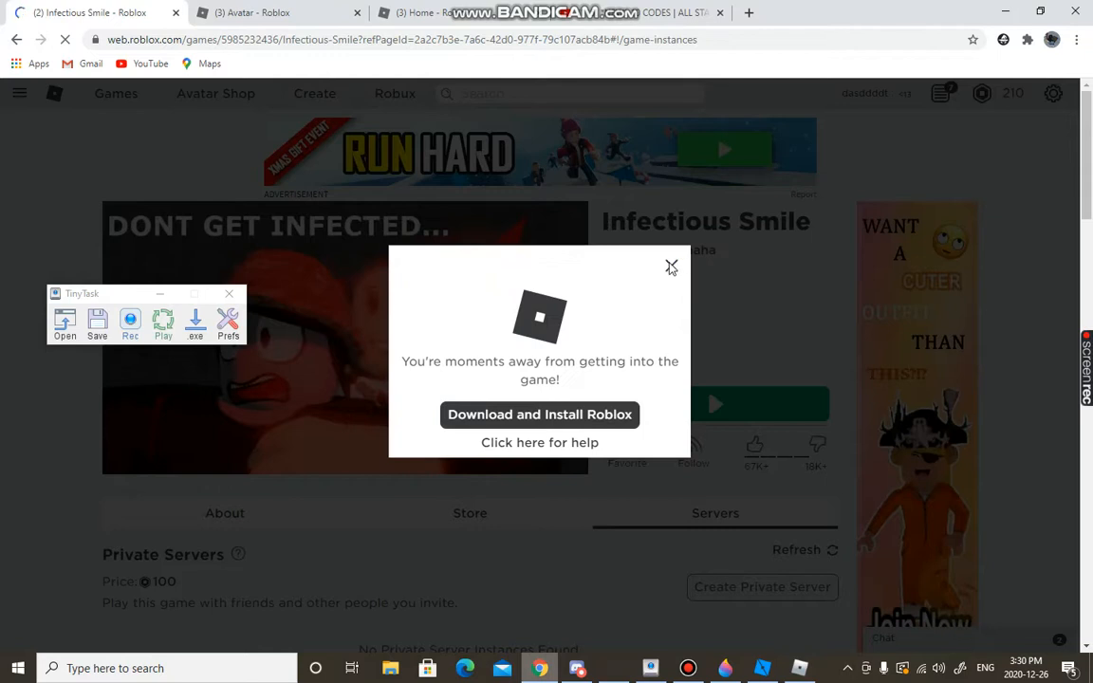
left_click(687, 668)
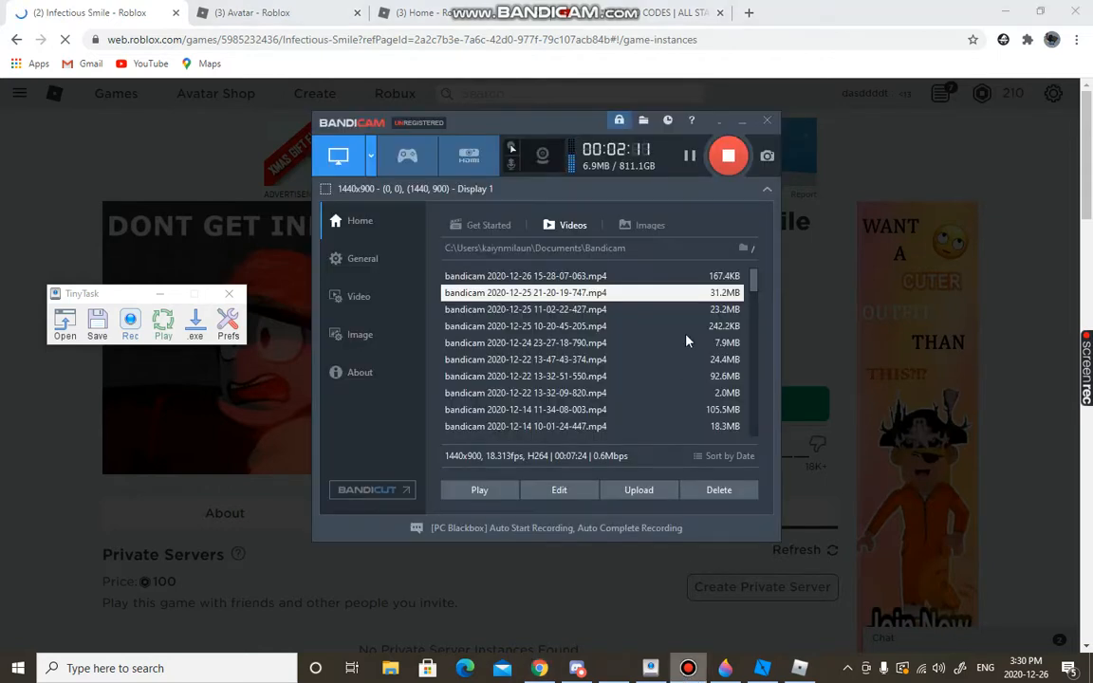
left_click(767, 122)
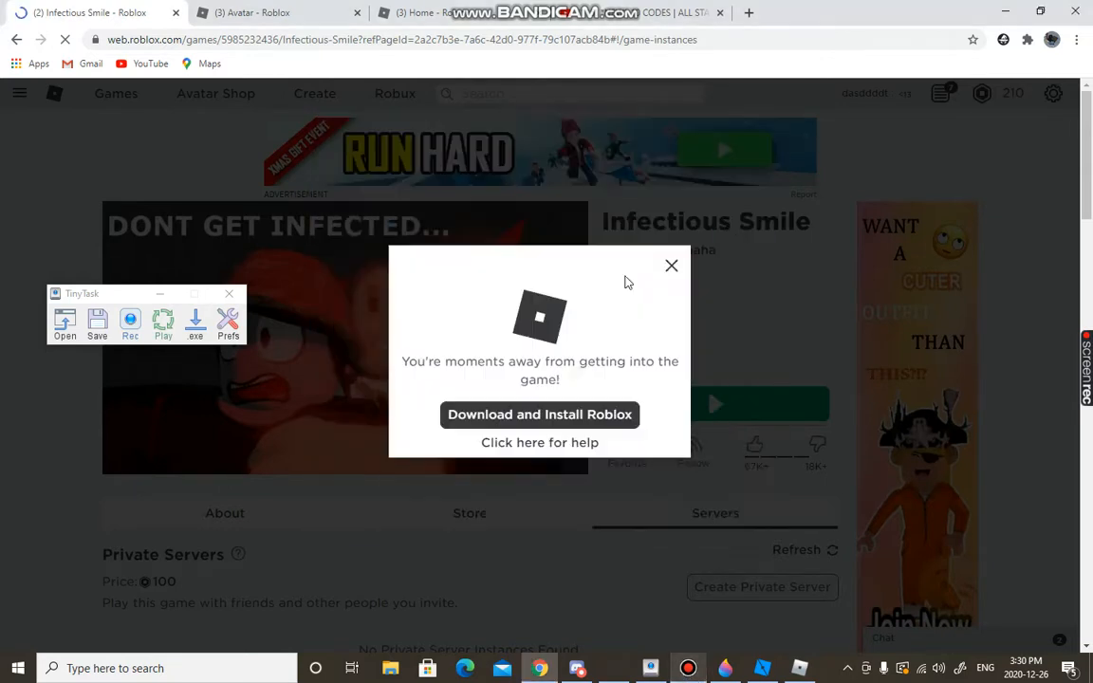
mouse_move(670, 266)
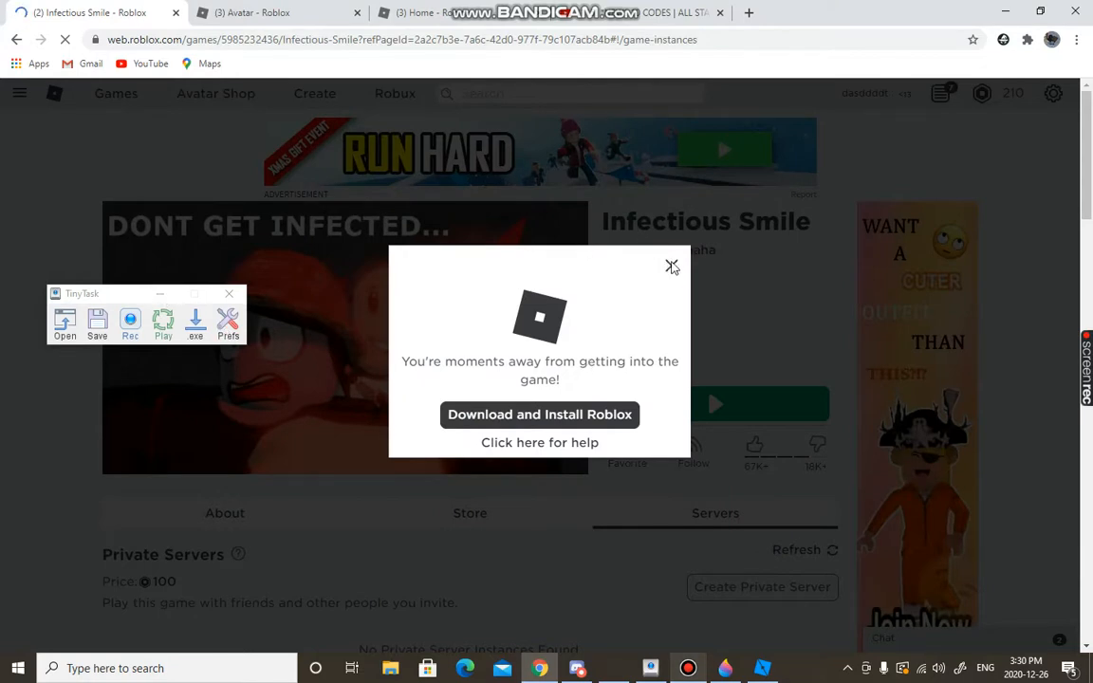
mouse_move(542, 307)
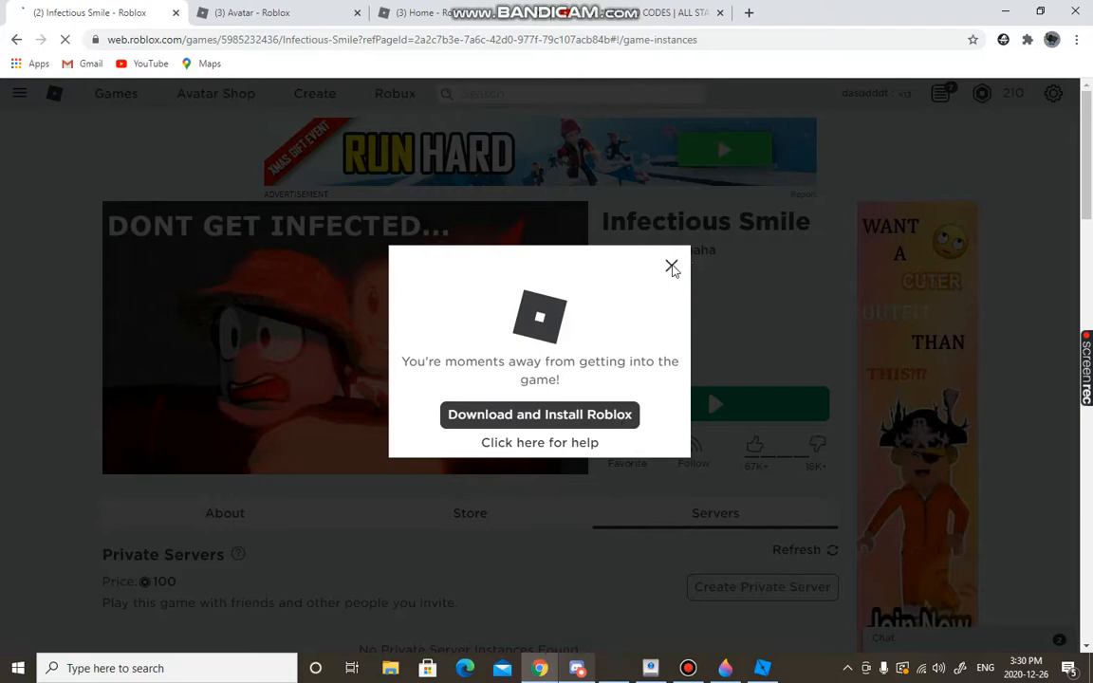
Step: Dismiss the 'Download and Install Roblox' popup and launch Infectious Smile with Play
left_click(672, 266)
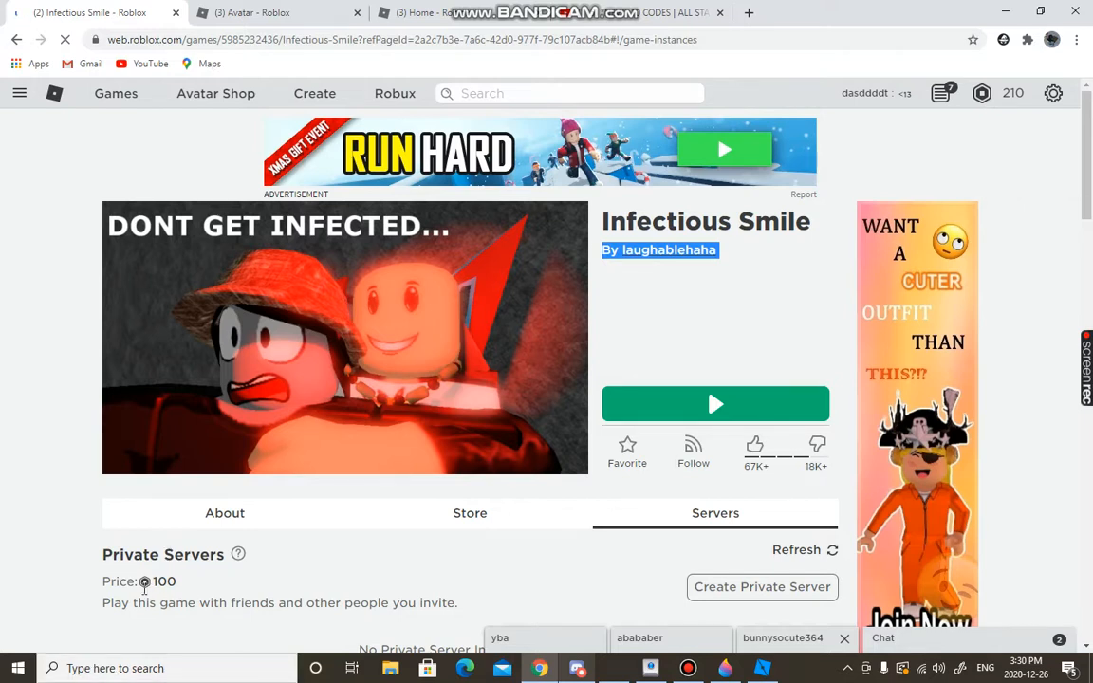
mouse_move(685, 530)
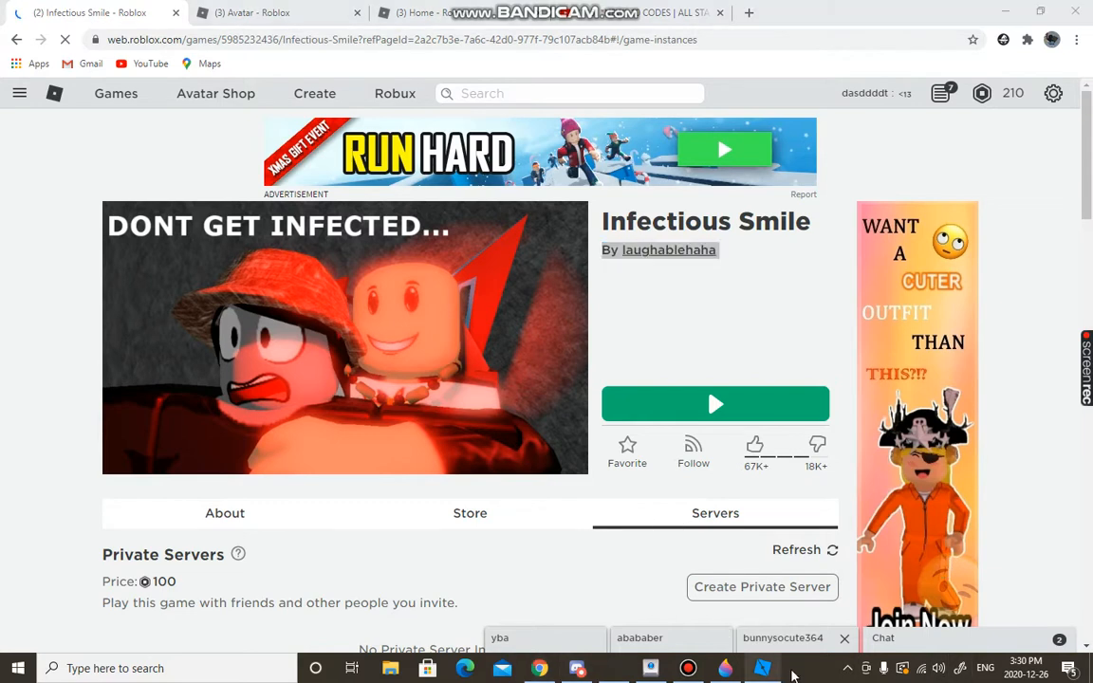
mouse_move(786, 665)
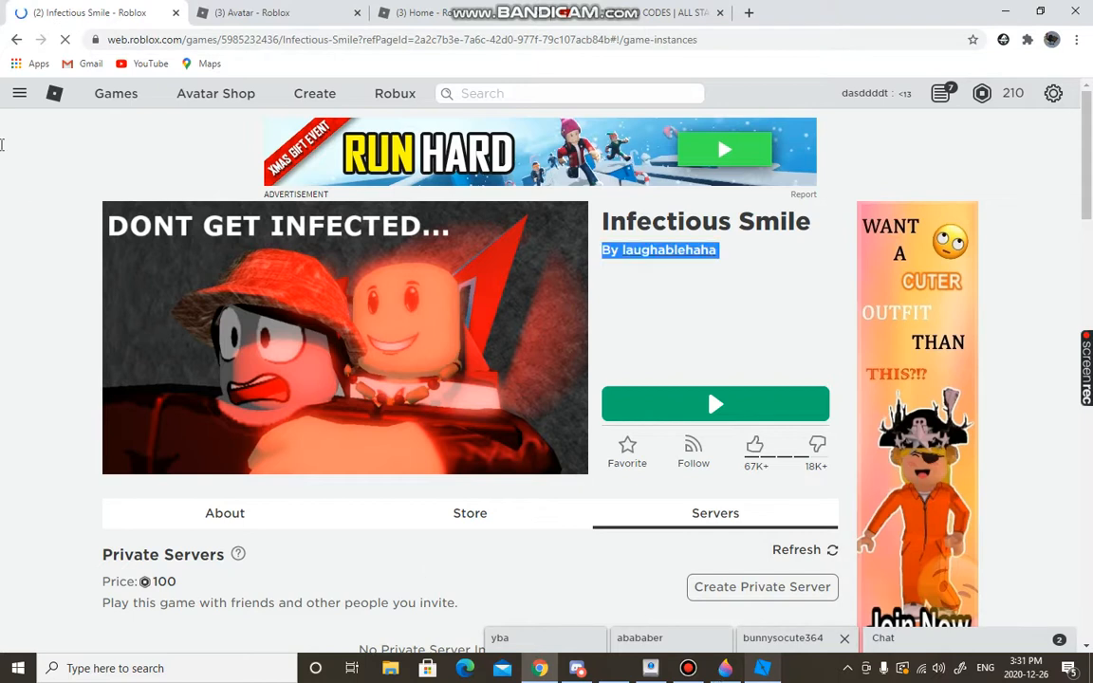
mouse_move(619, 334)
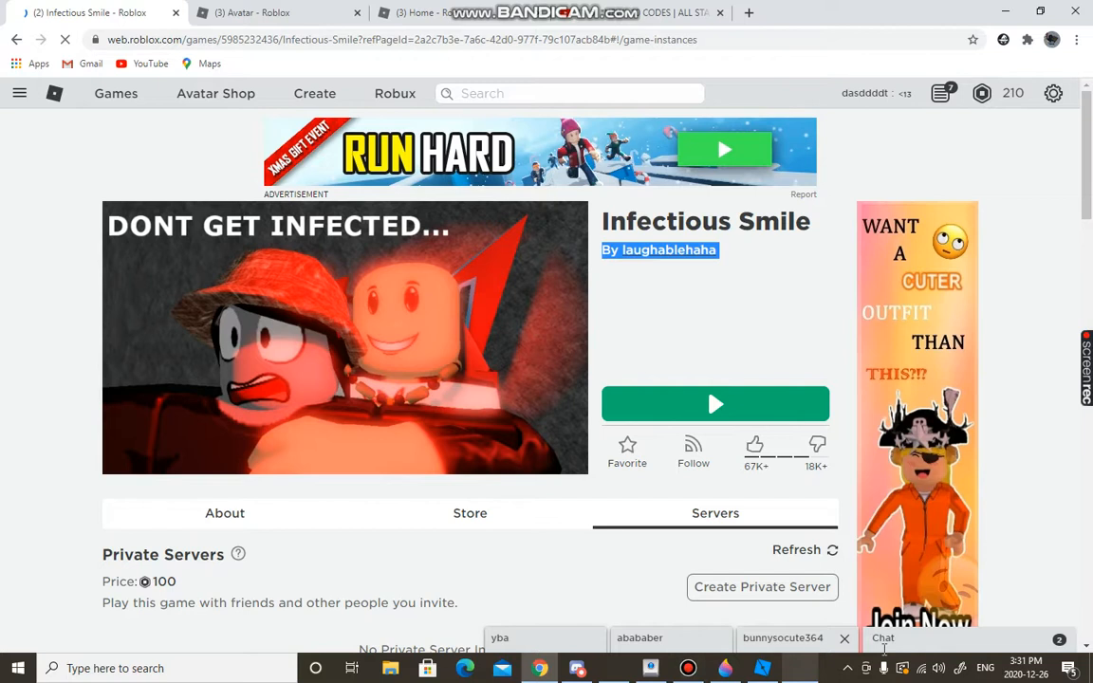
left_click(714, 405)
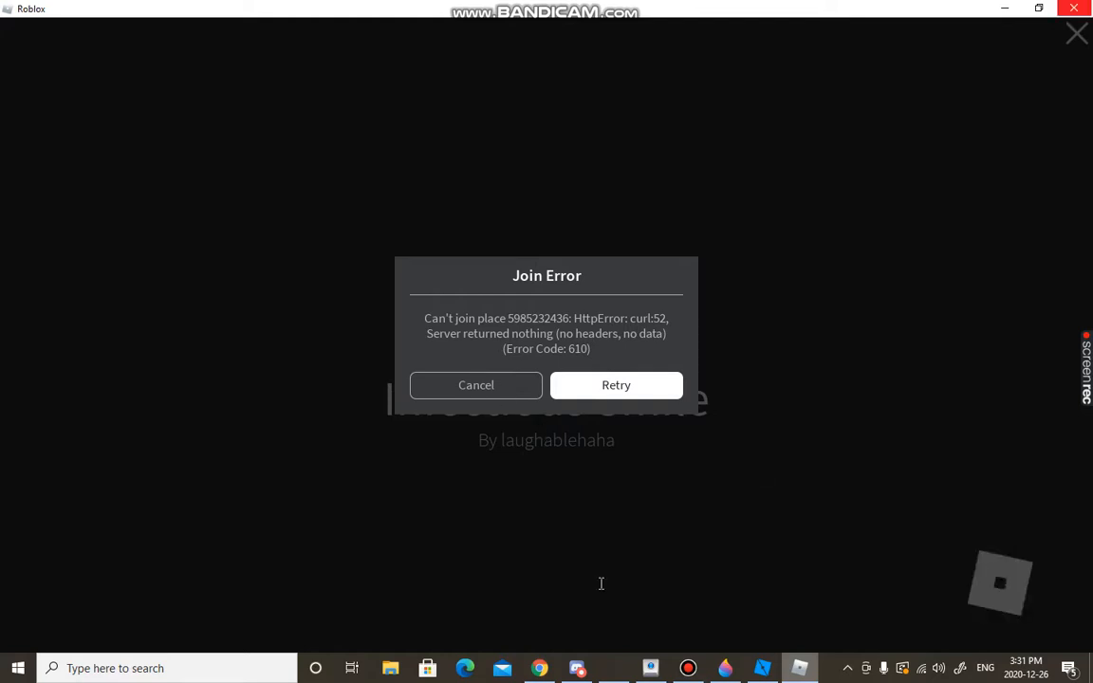
Step: Cancel the Join Error (610) and scroll to 'Servers My Friends Are In'
left_click(474, 386)
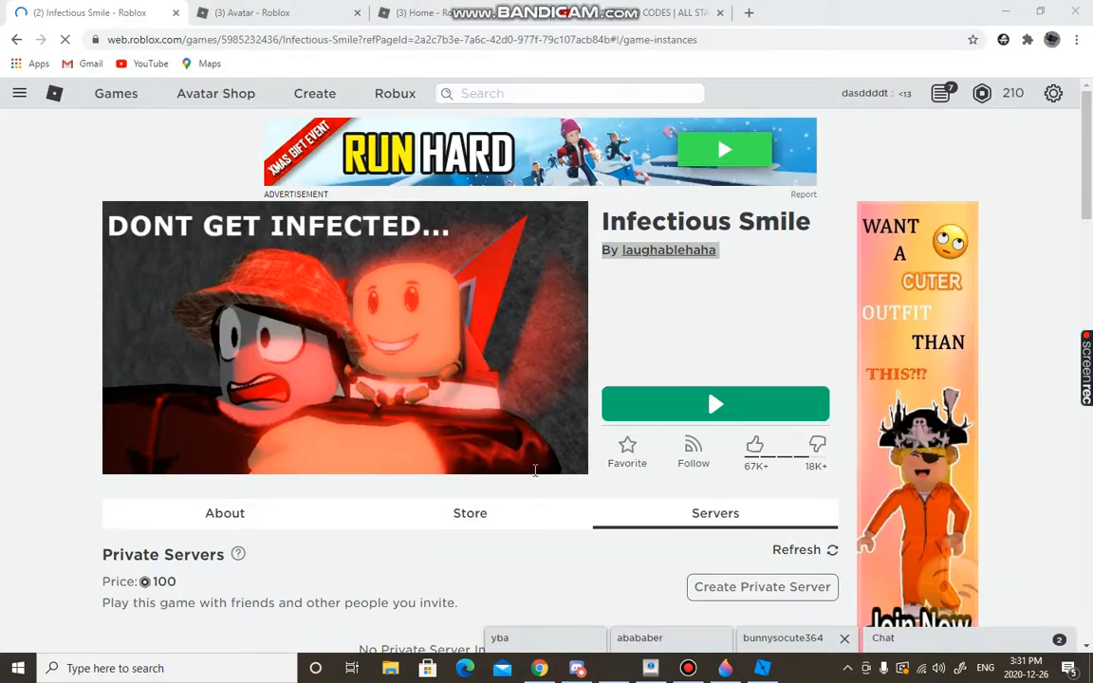
mouse_move(543, 653)
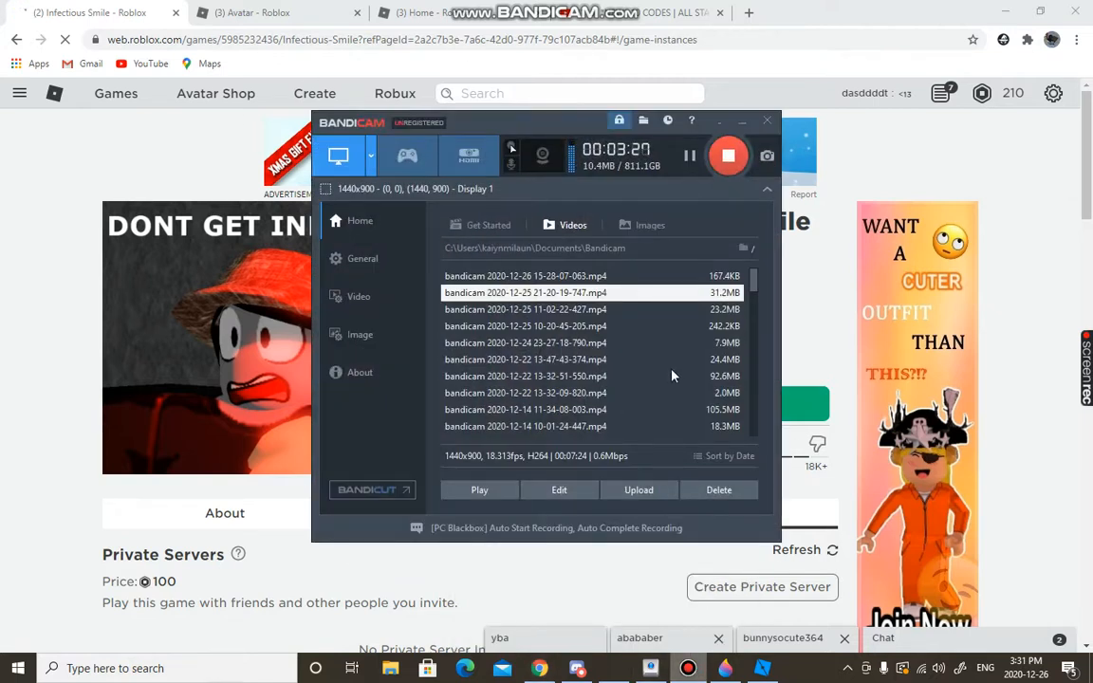
mouse_move(159, 465)
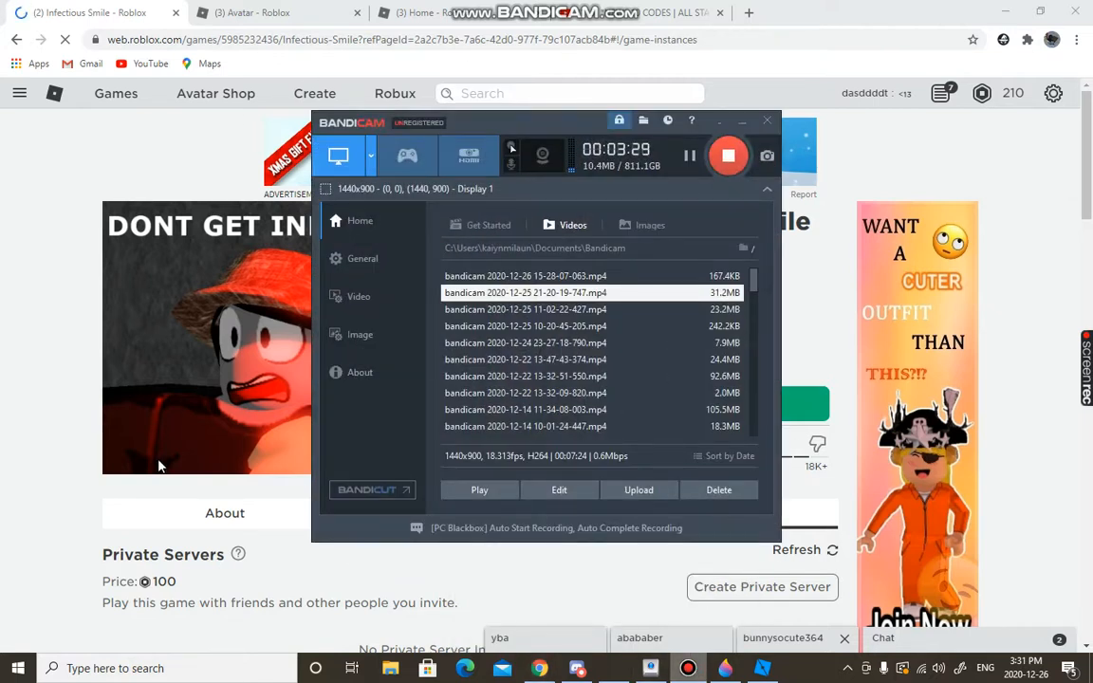
scroll("down", 3)
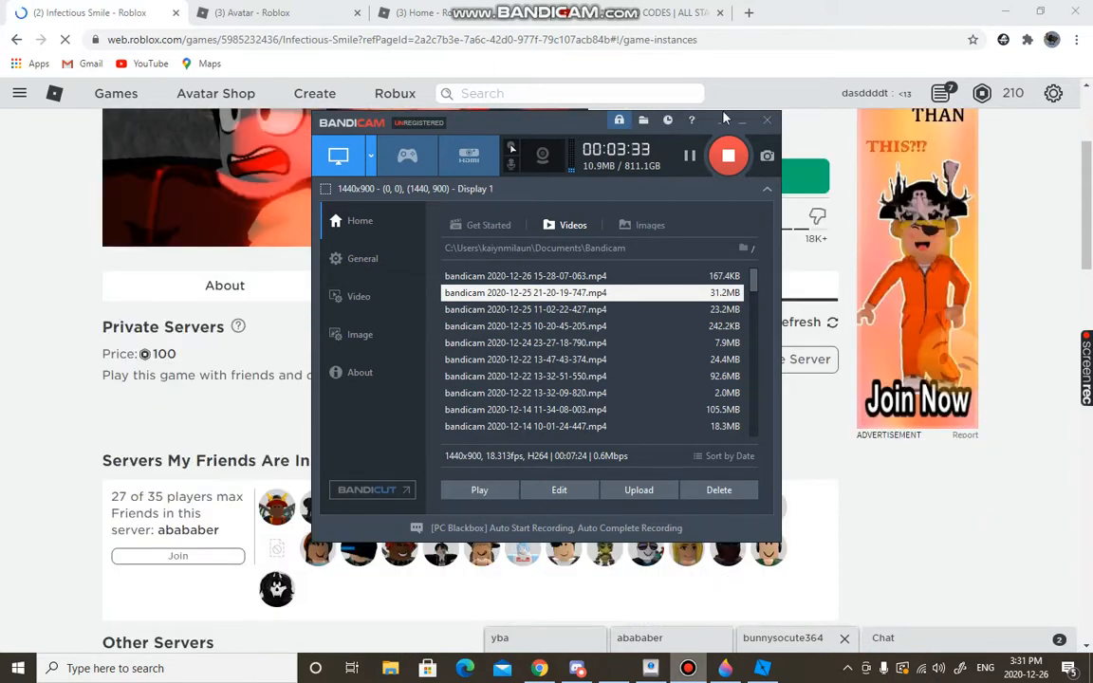
Step: Join the friend's Infectious Smile server again and bring up Discord's taskbar options
left_click(767, 120)
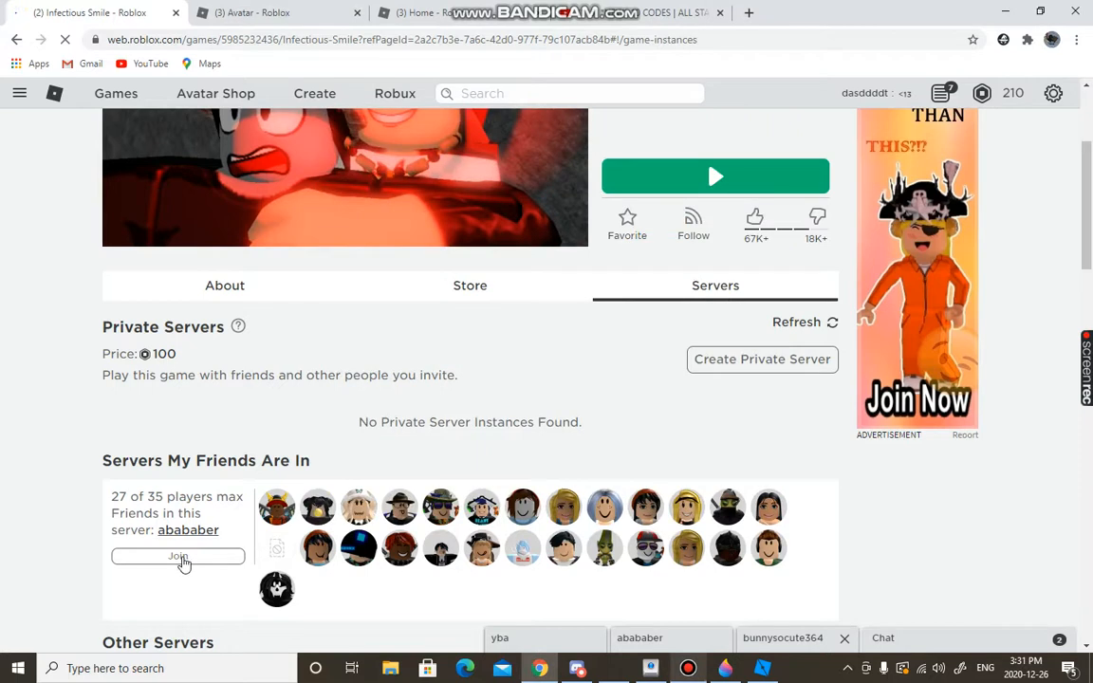
left_click(178, 556)
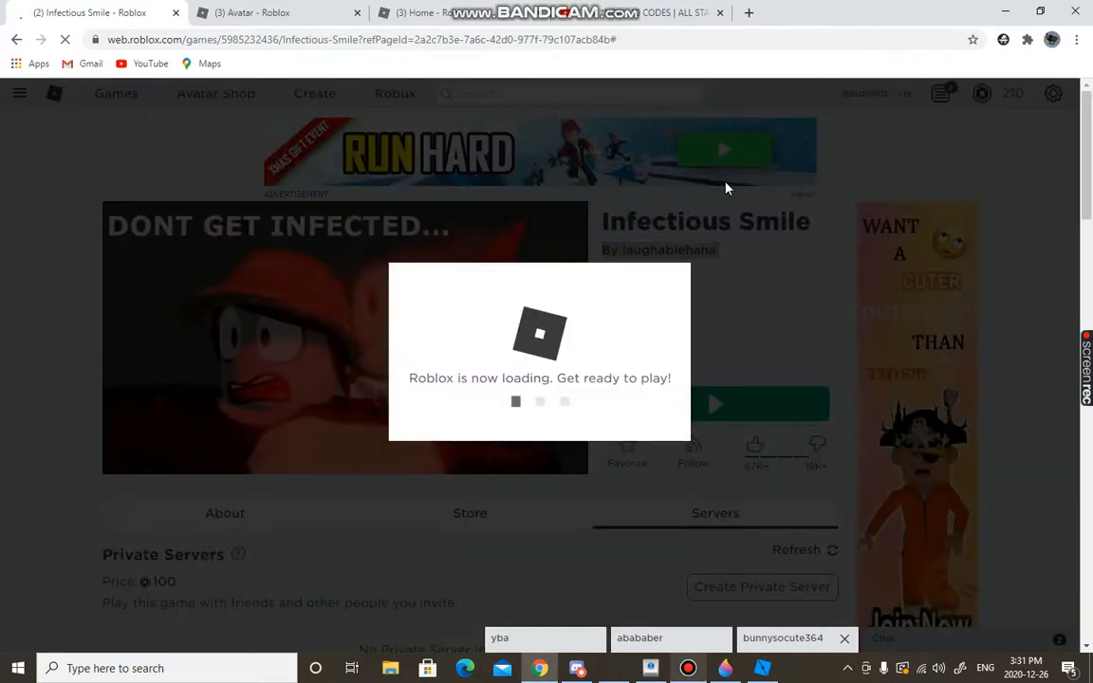
mouse_move(699, 199)
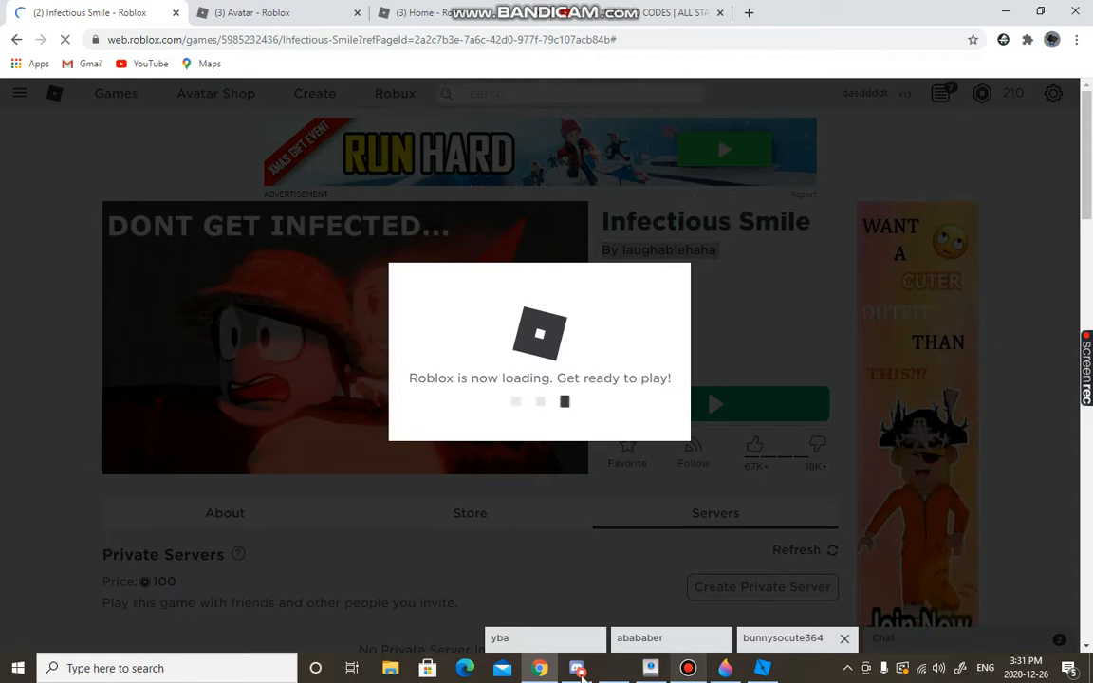
left_click(577, 666)
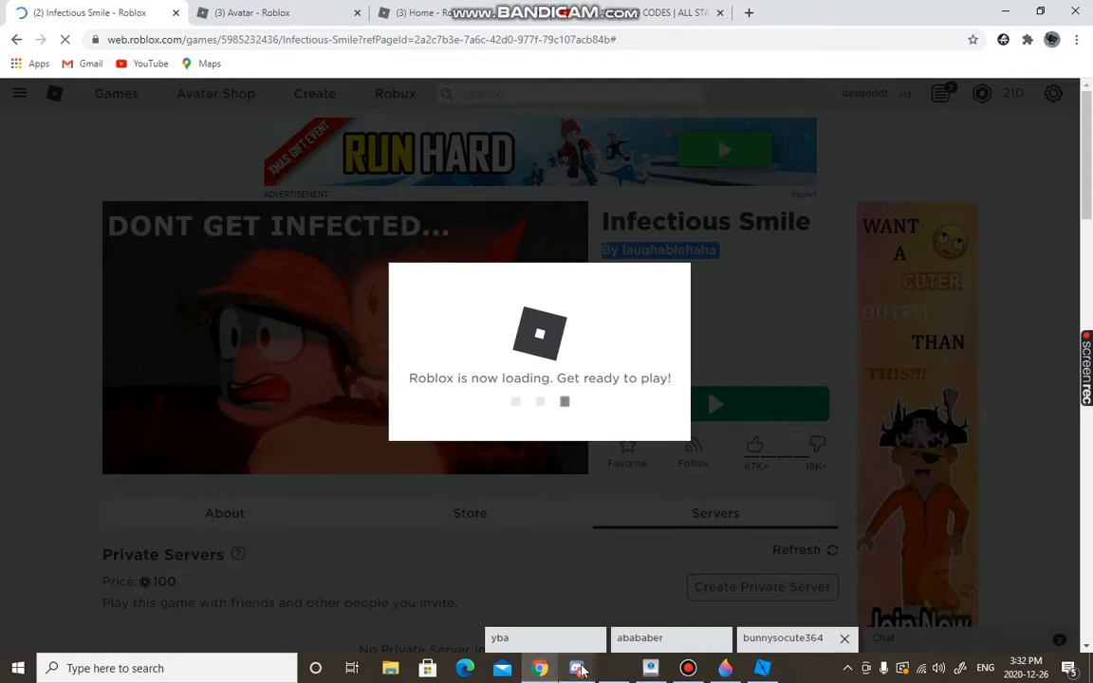
right_click(535, 668)
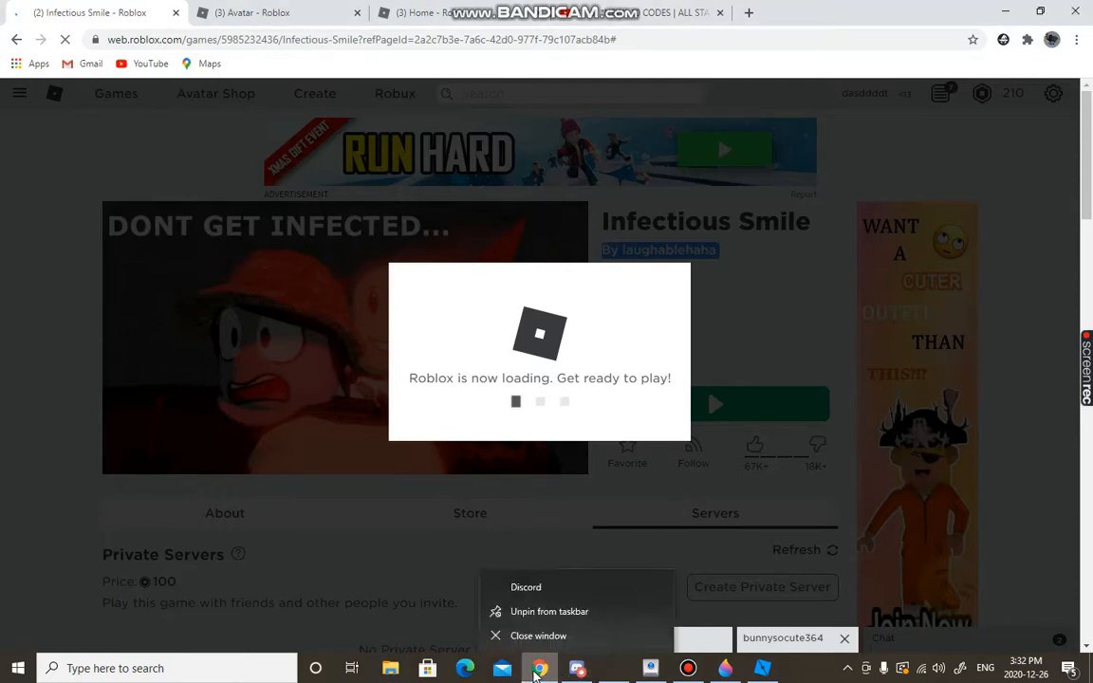
Step: Check the Discord call chat briefly and return to the Infectious Smile game page
left_click(579, 668)
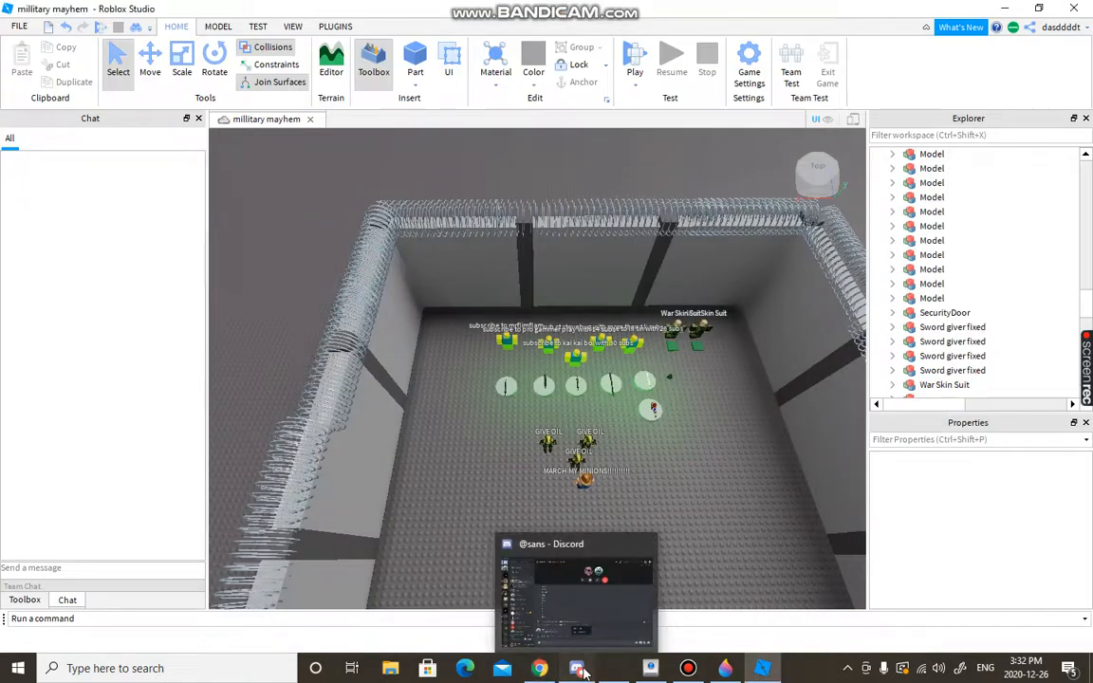
left_click(577, 668)
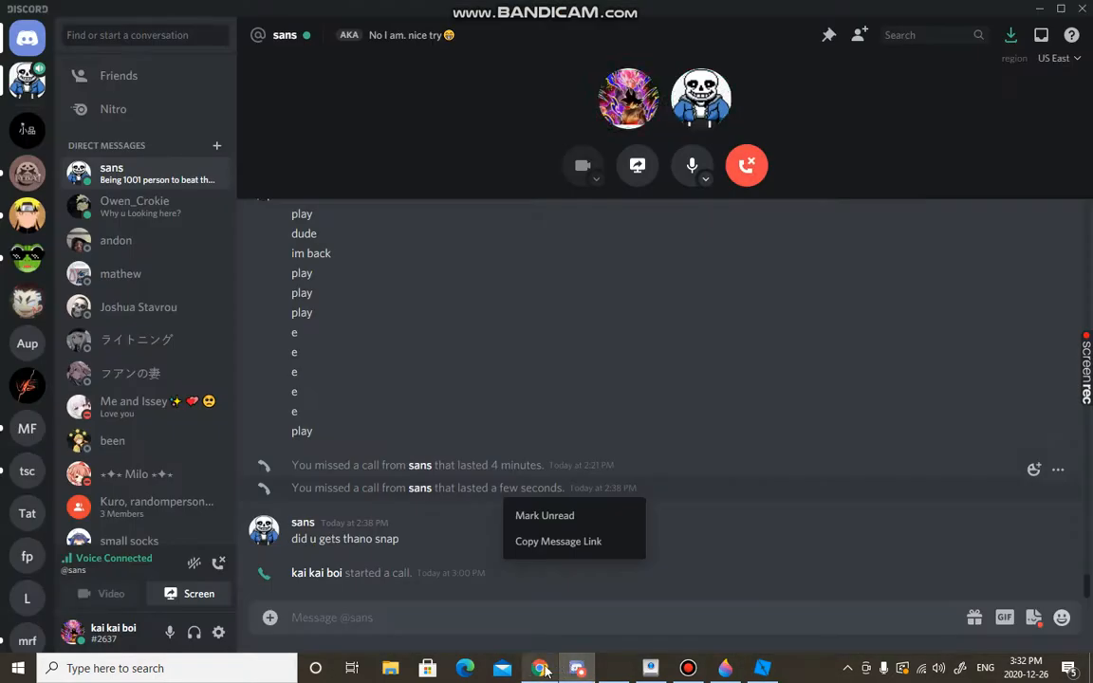
left_click(543, 668)
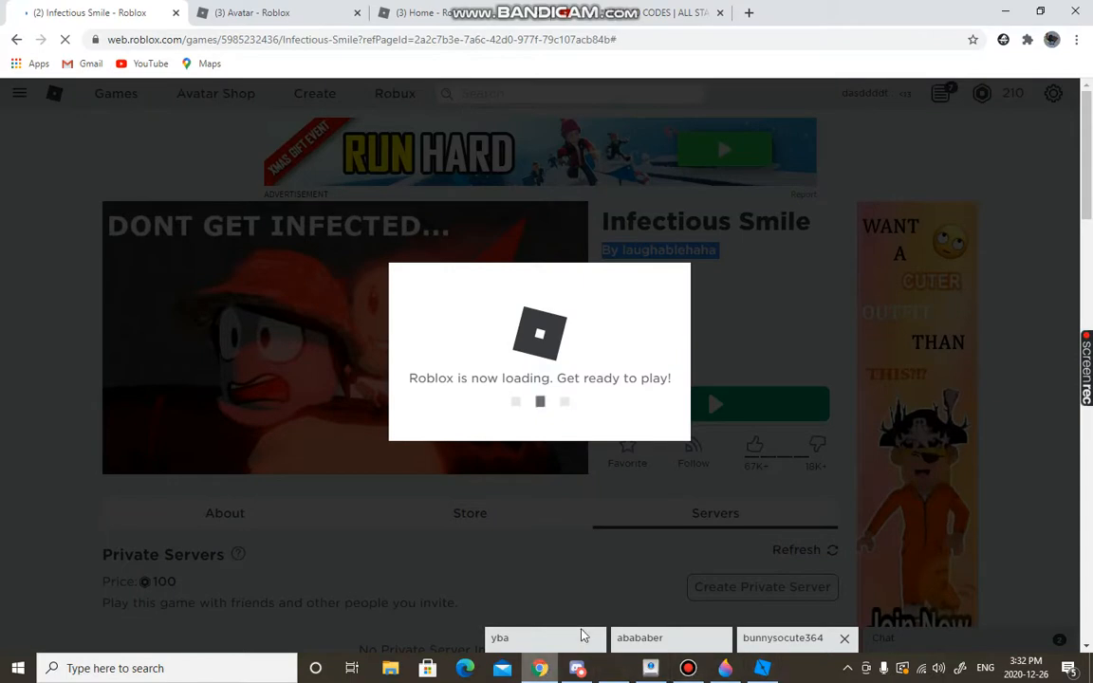
mouse_move(705, 619)
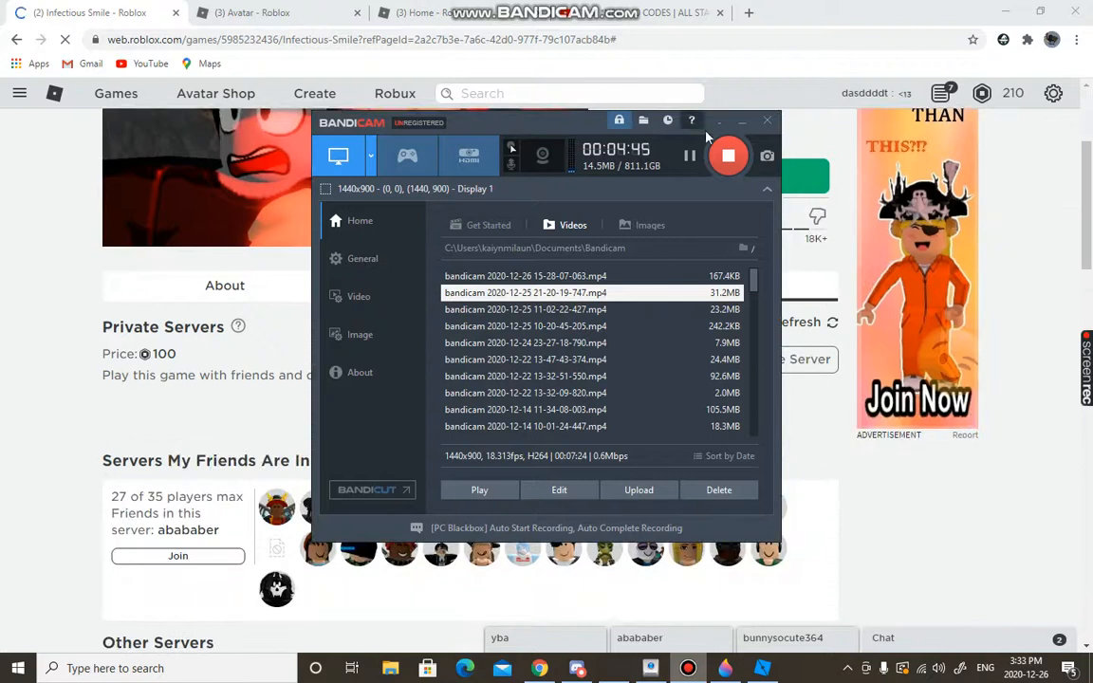
Step: Close Bandicam, join the friend's server once more and allow the browser to open Roblox
left_click(767, 121)
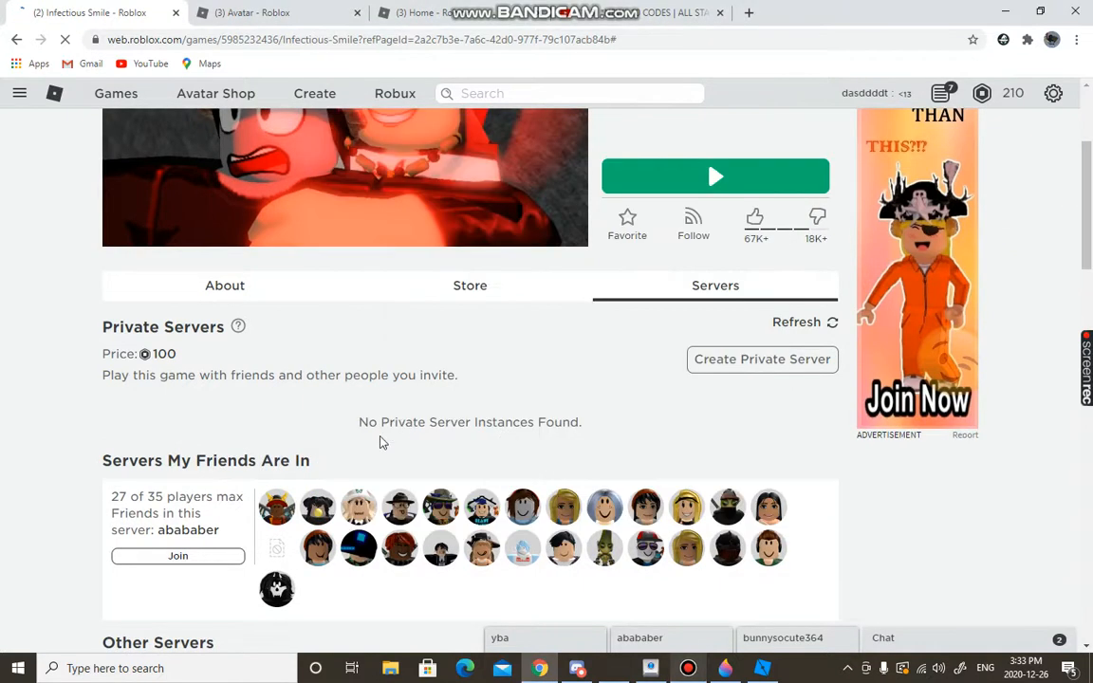
scroll("down", 3)
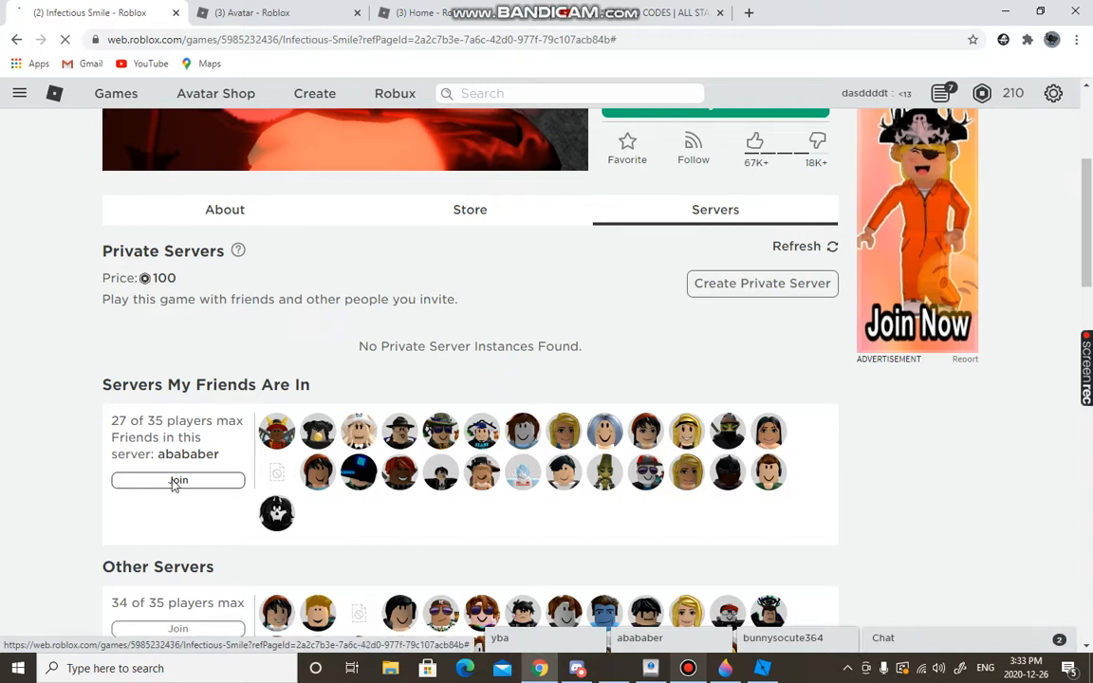
left_click(179, 480)
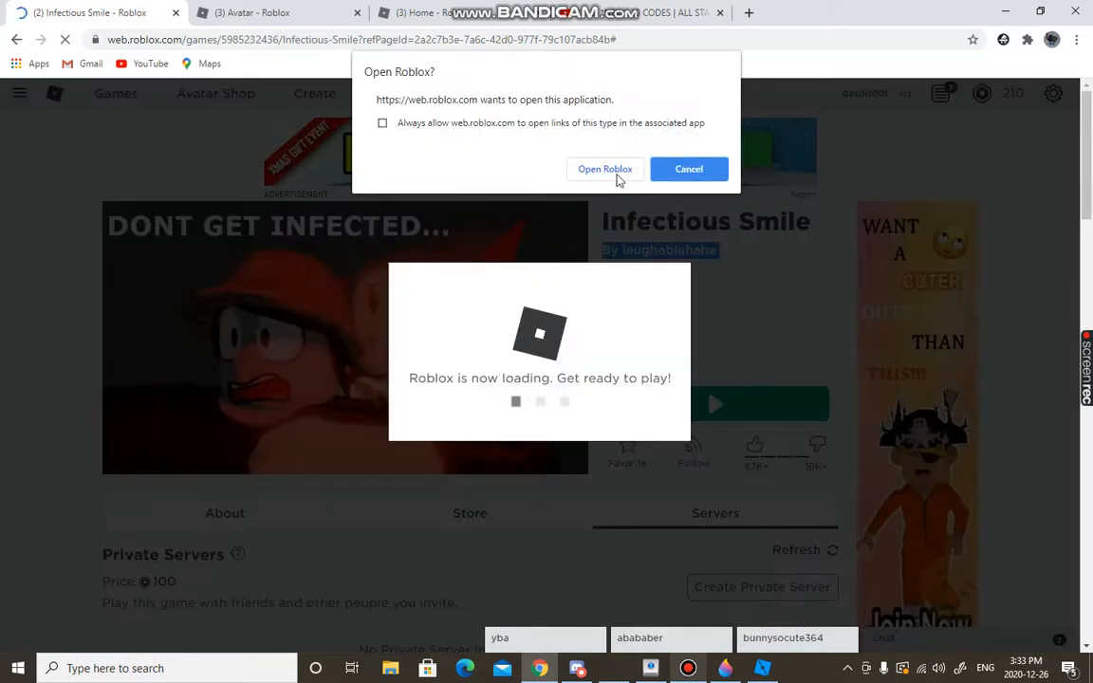
left_click(603, 169)
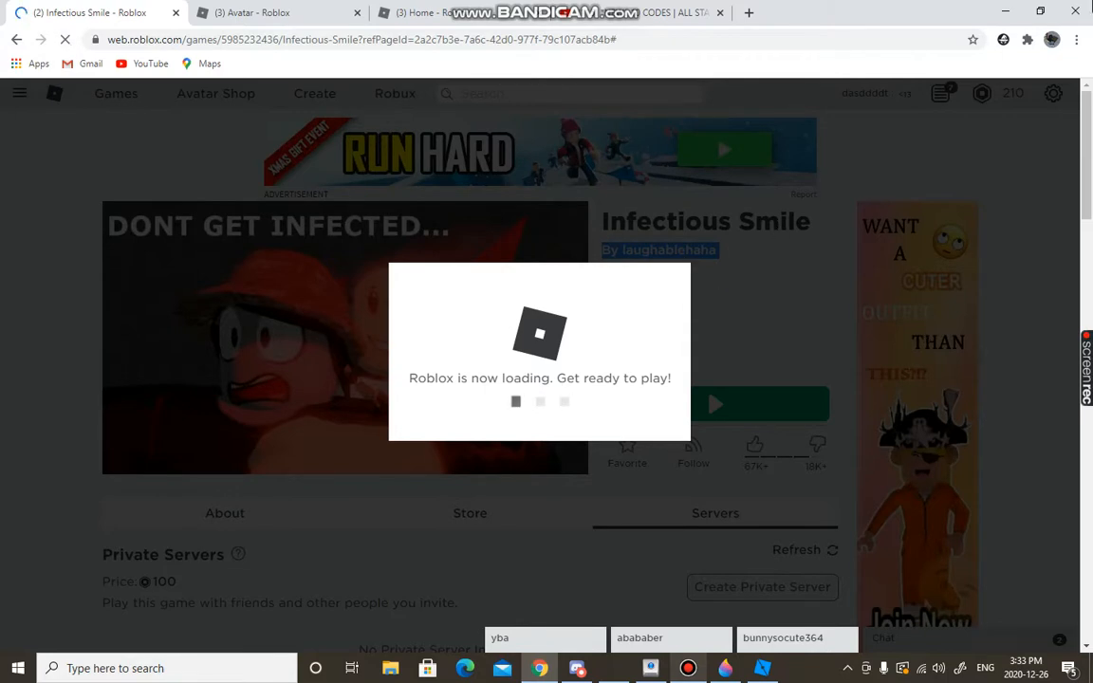
scroll("down", 3)
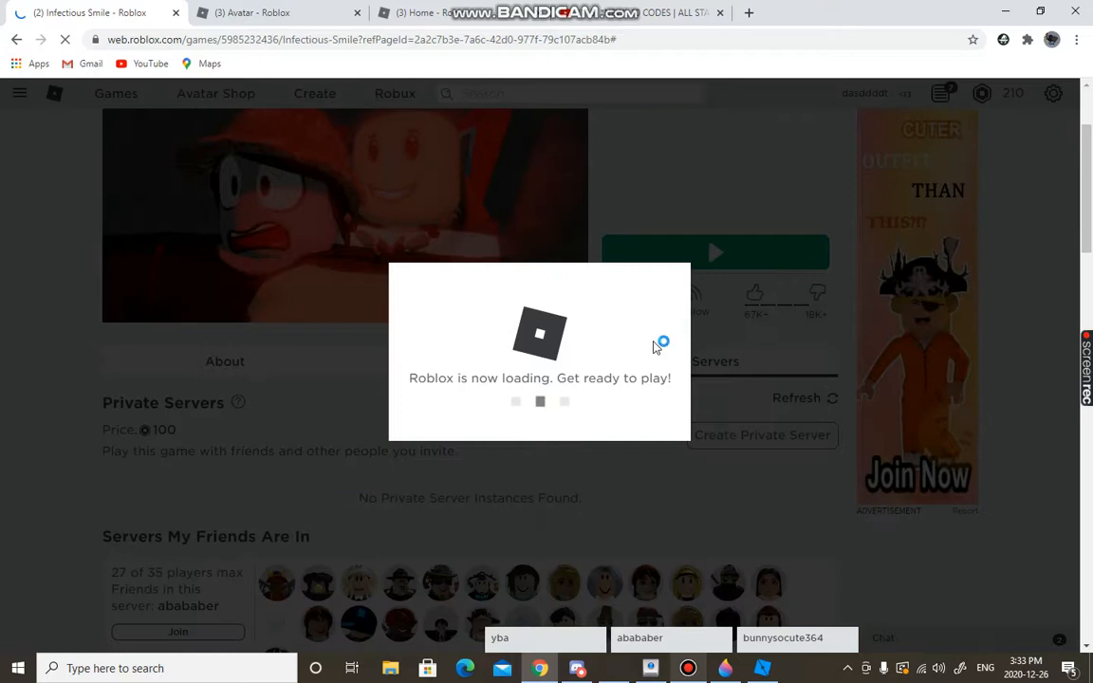
mouse_move(666, 223)
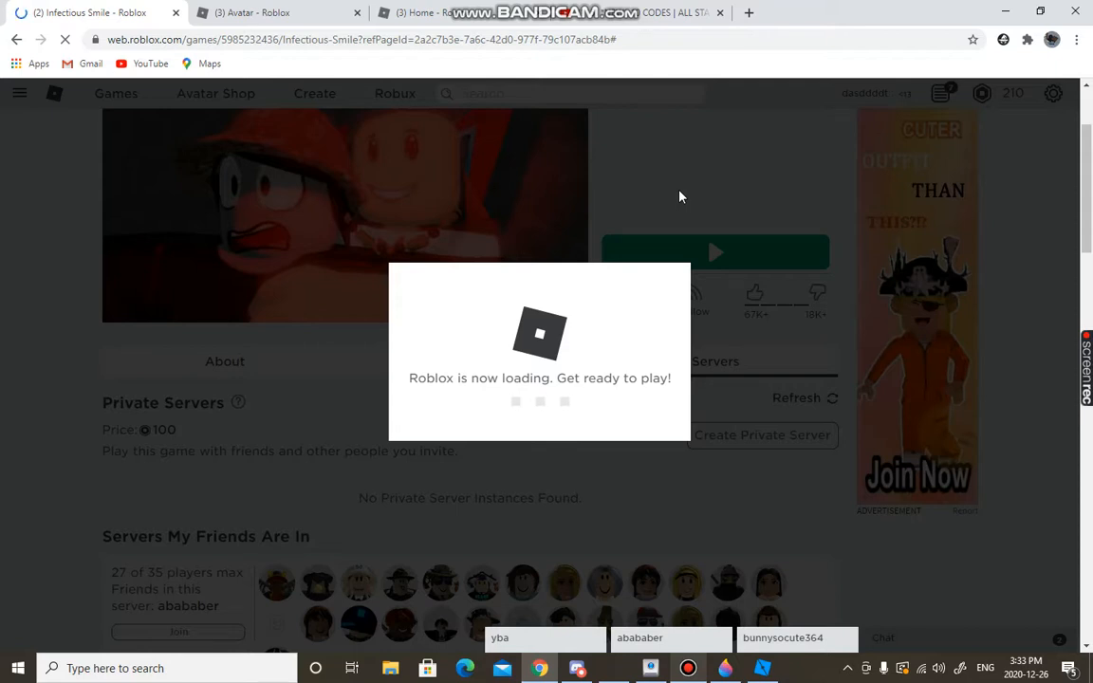
mouse_move(699, 277)
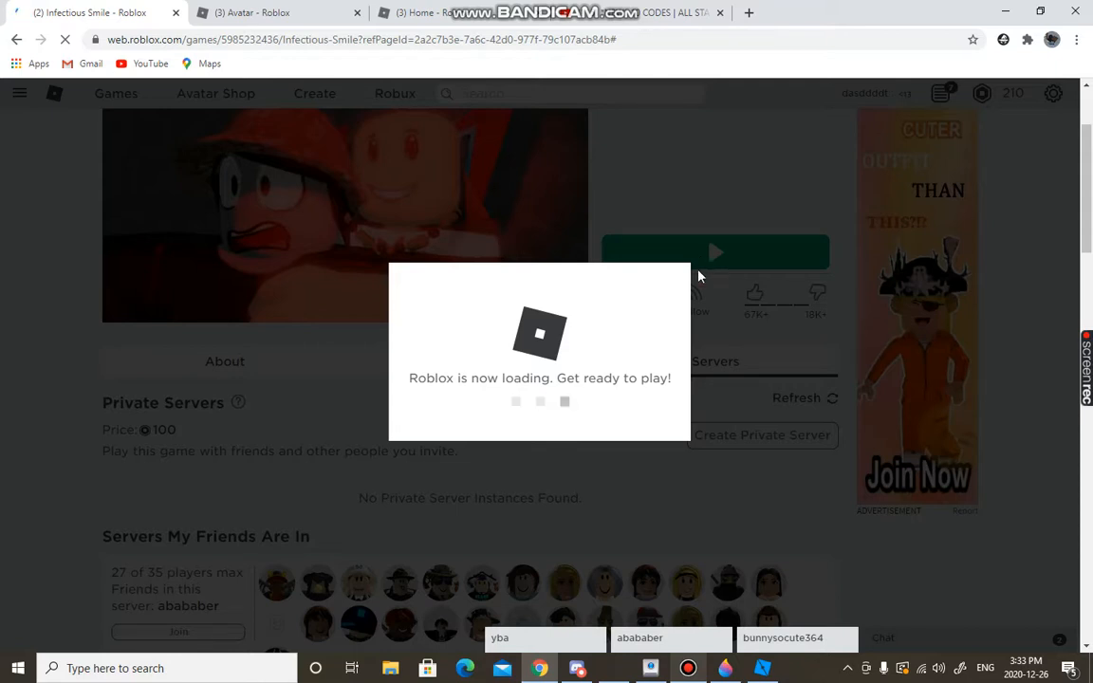
mouse_move(706, 245)
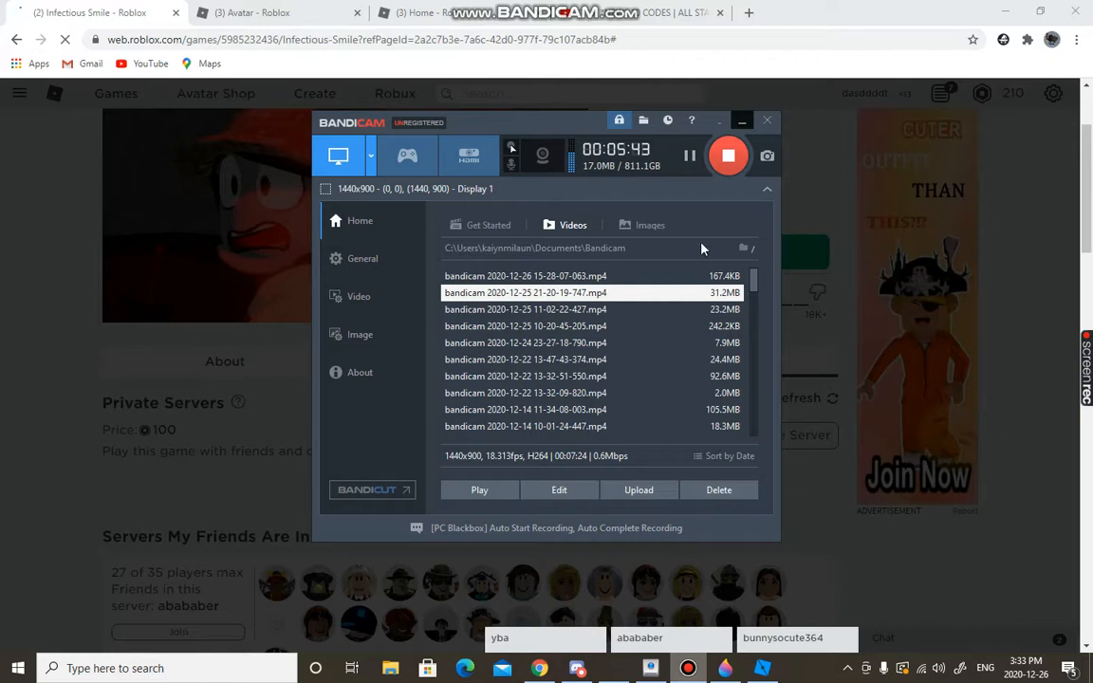
Step: Close the Bandicam main window while Roblox keeps loading
left_click(767, 121)
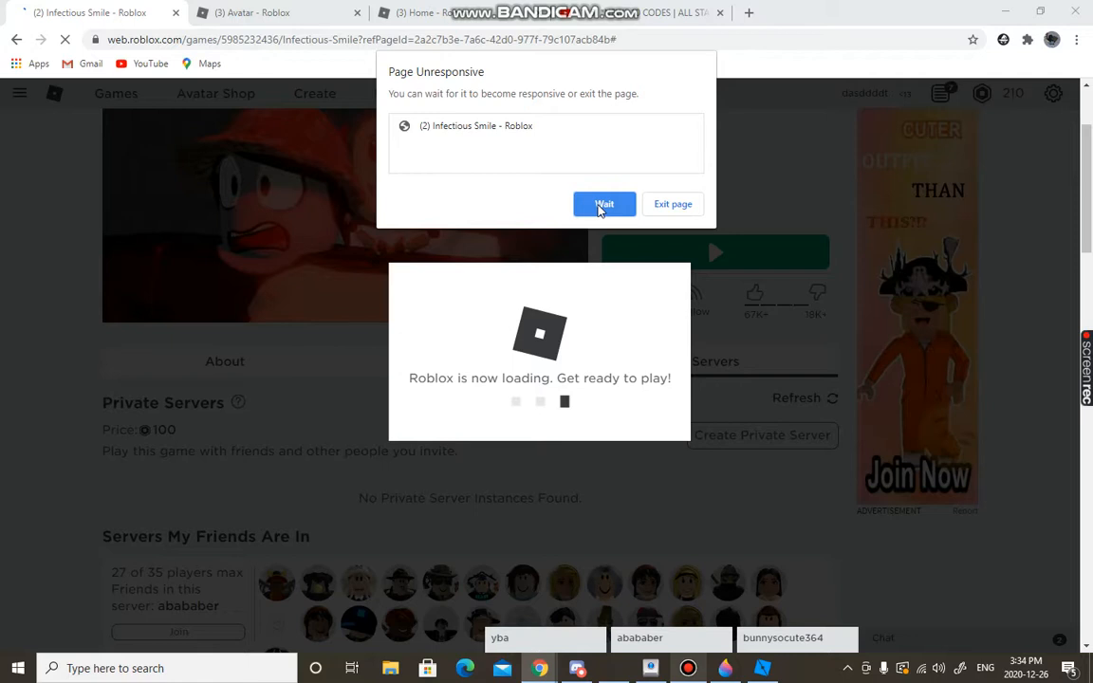
Step: Choose Wait on the Page Unresponsive dialog and let Roblox load into the Infectious Smile server
left_click(603, 205)
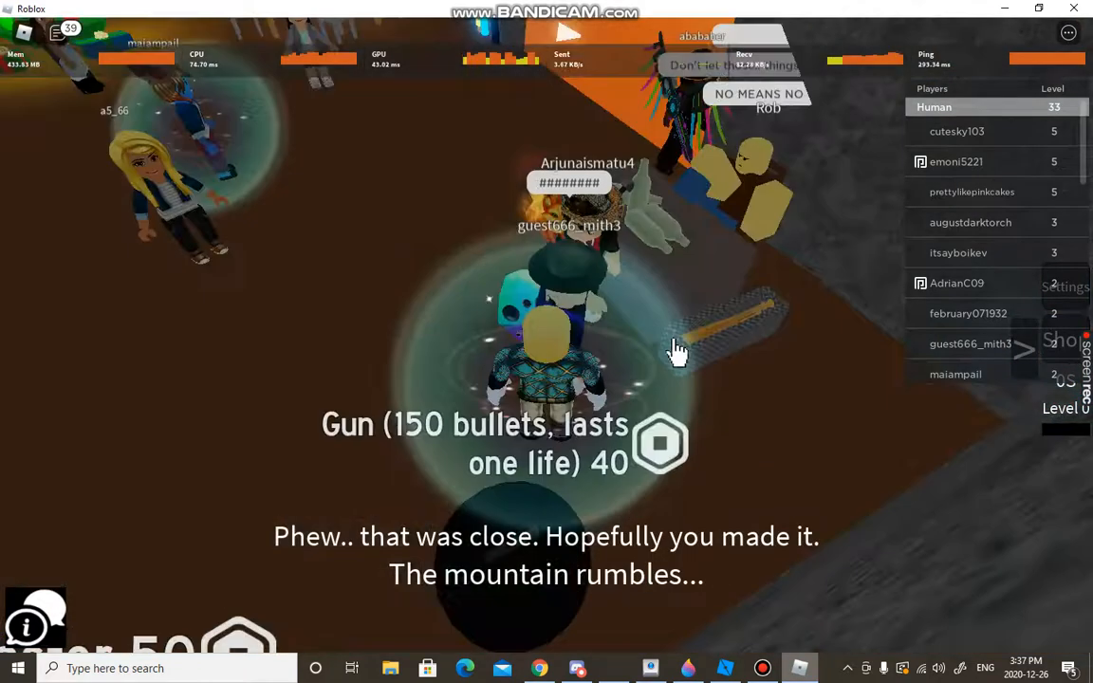
left_click(661, 444)
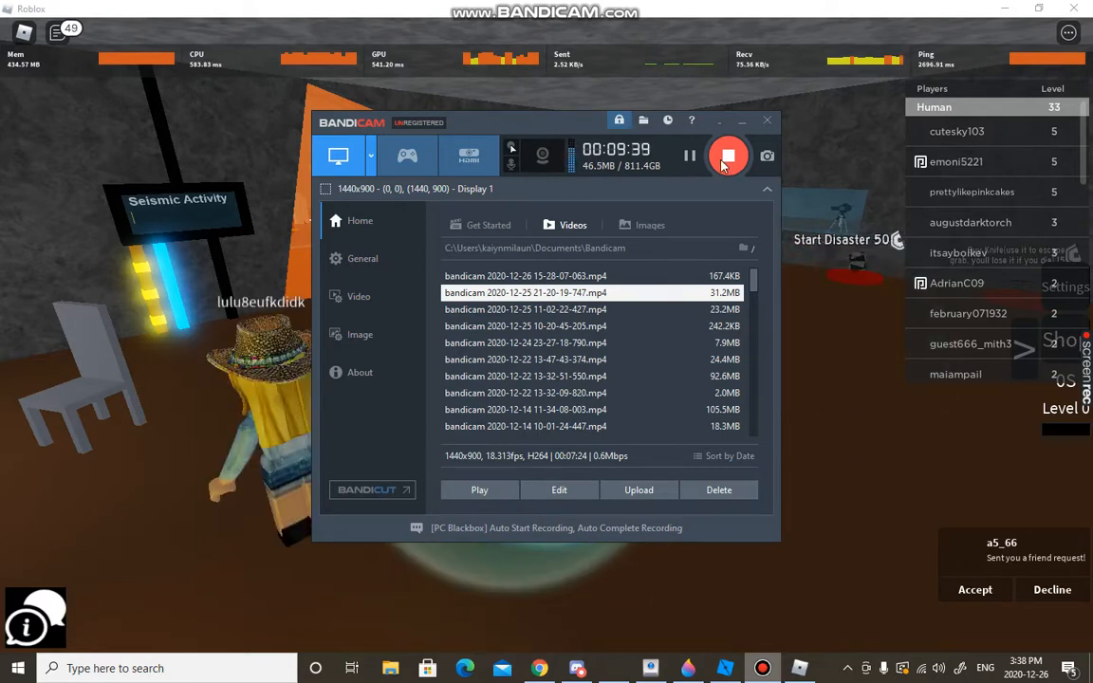
Step: Bring up the Bandicam recorder window over the Infectious Smile lobby
left_click(729, 156)
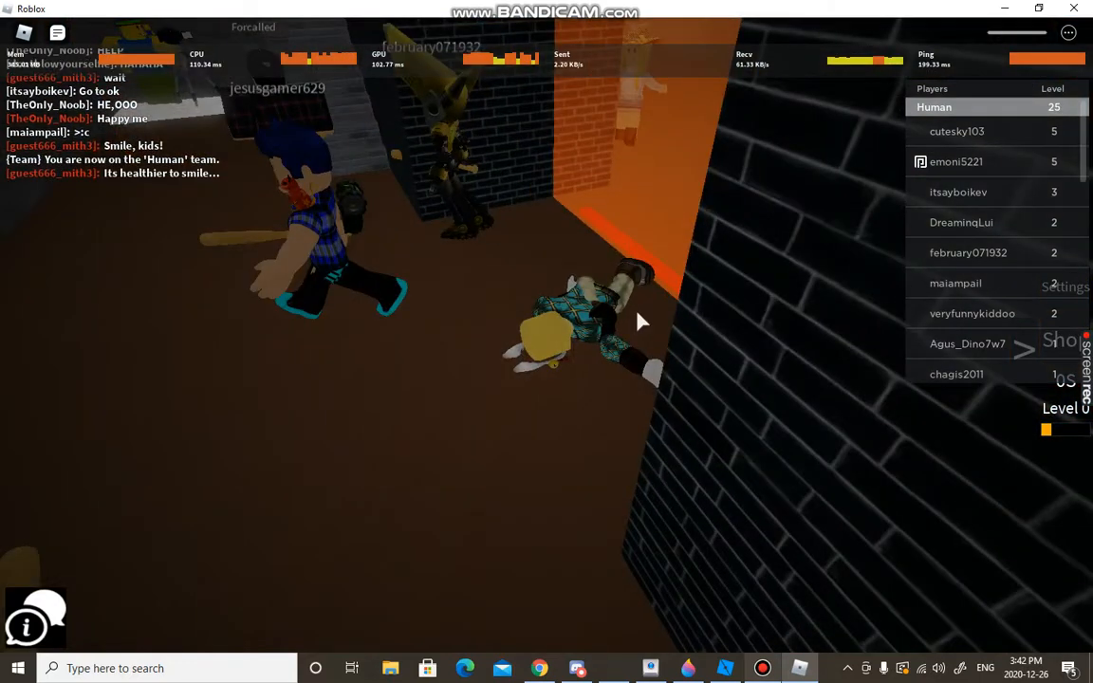
Step: Show the Bandicam recorder window again while playing as a Human
left_click(763, 668)
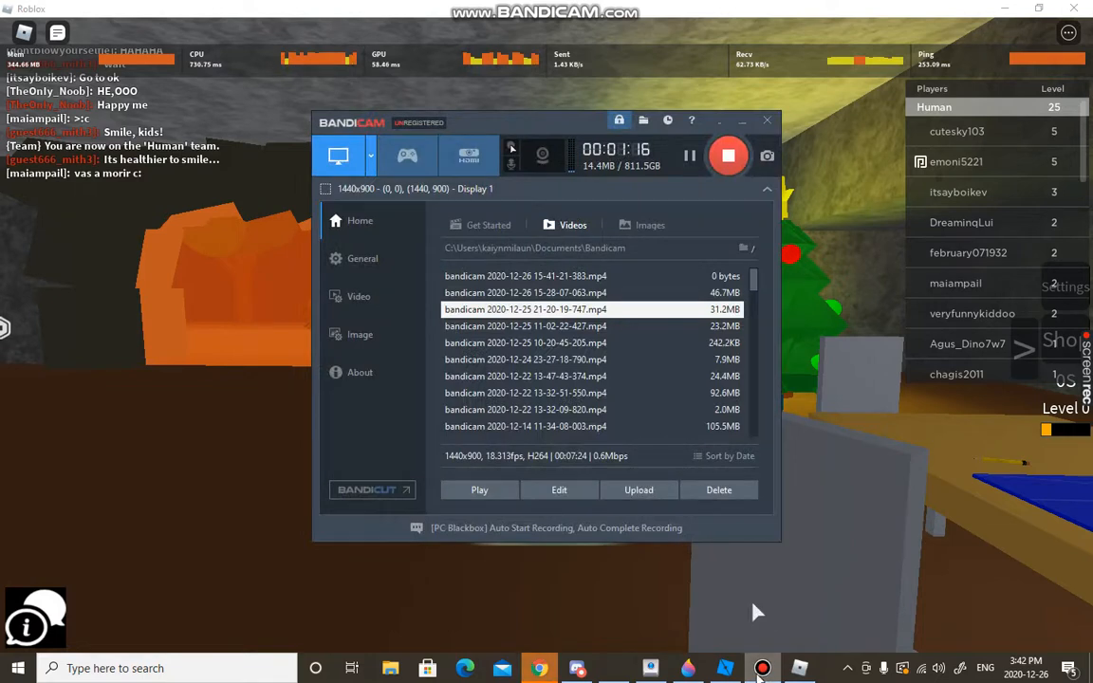
Step: Hide the Bandicam window to return to the game, then bring it back up
left_click(767, 119)
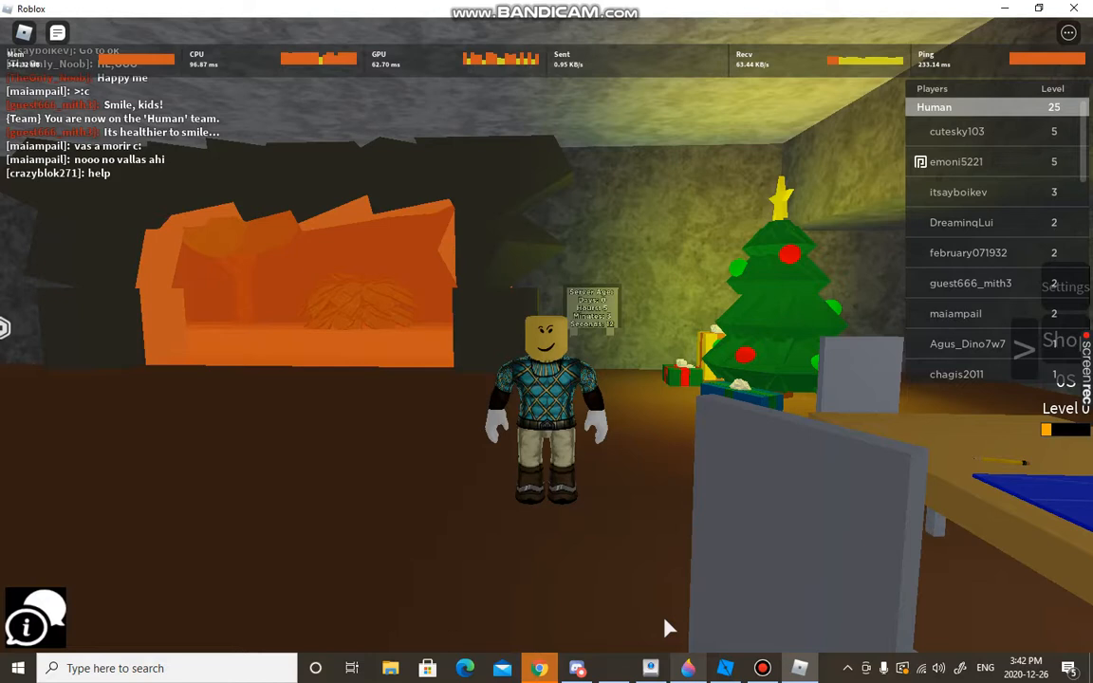
left_click(729, 156)
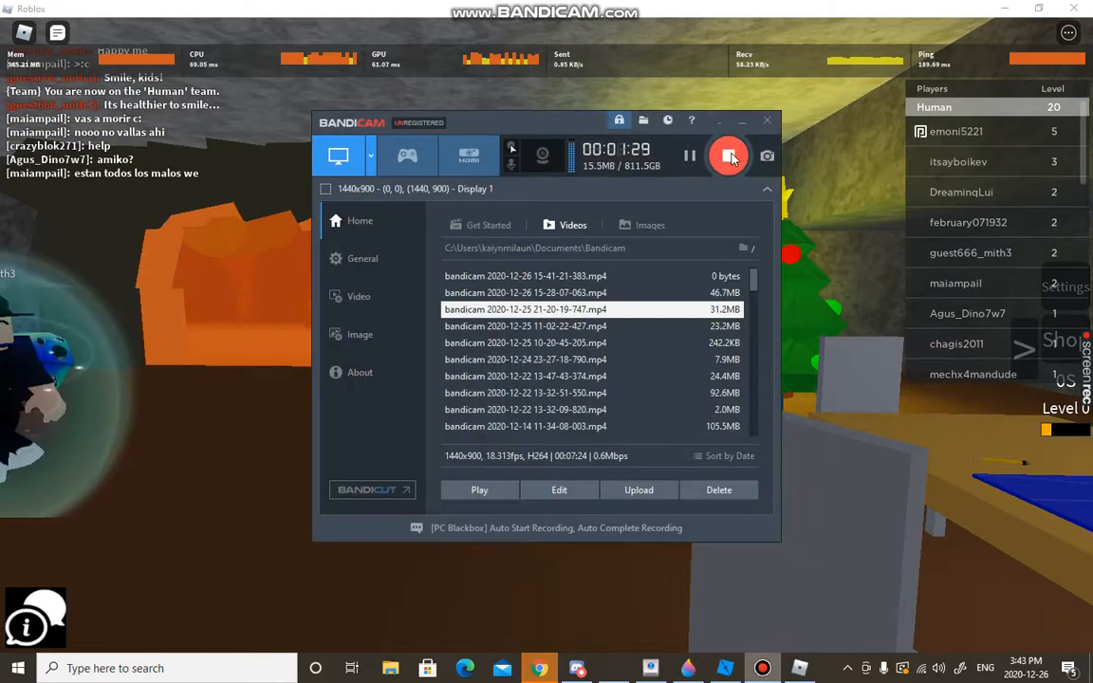